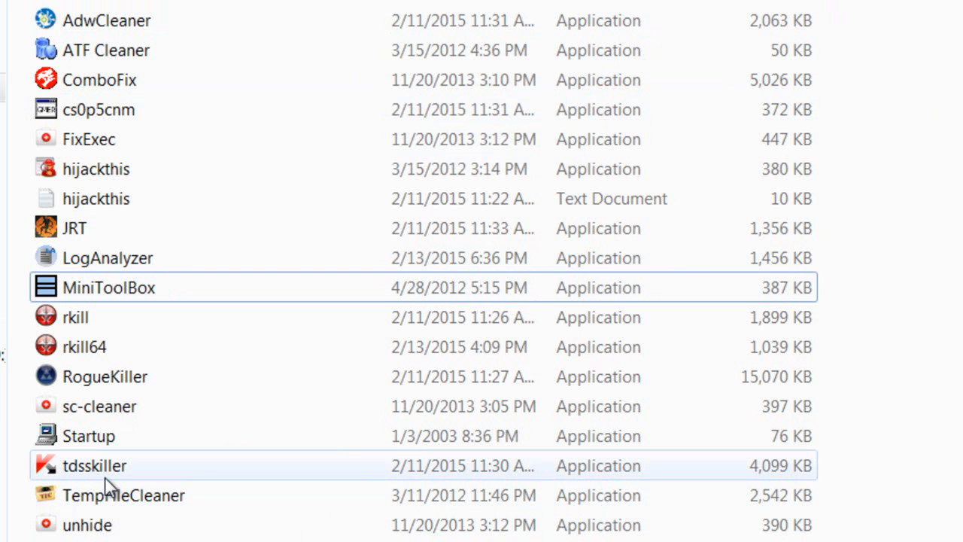
mouse_move(248, 414)
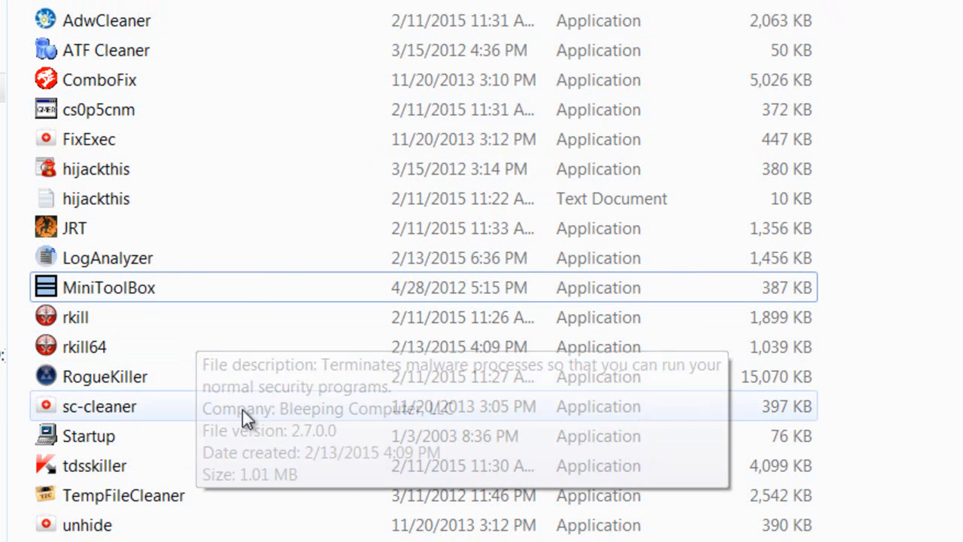
mouse_move(181, 258)
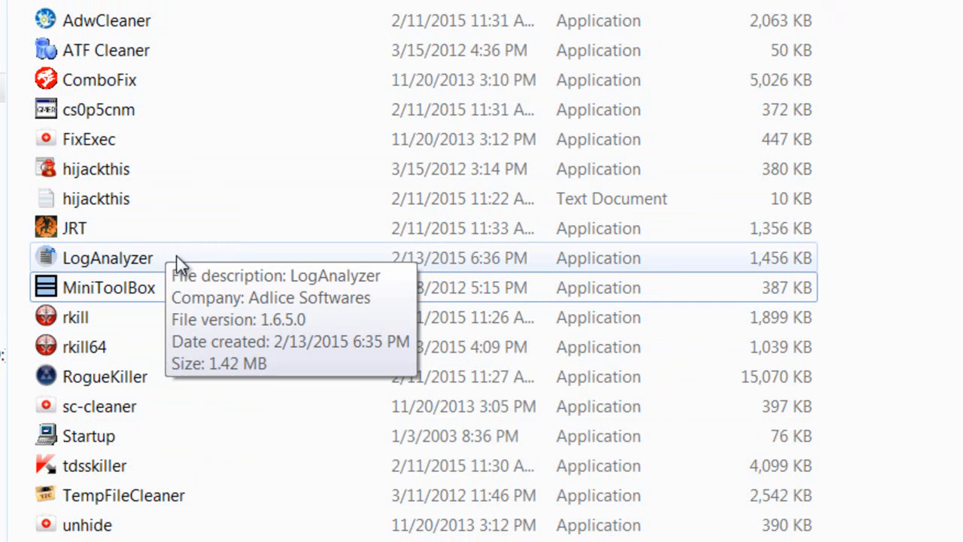
mouse_move(911, 336)
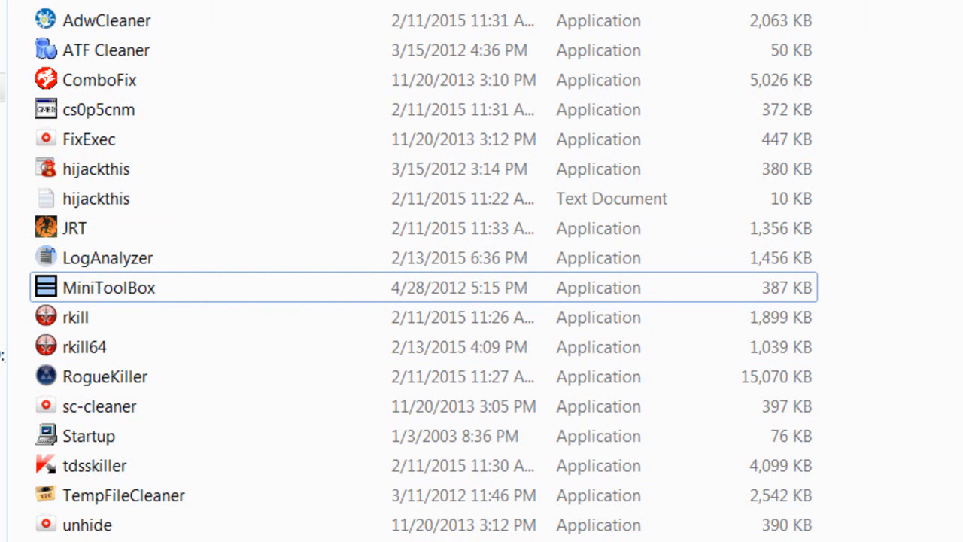
mouse_move(906, 276)
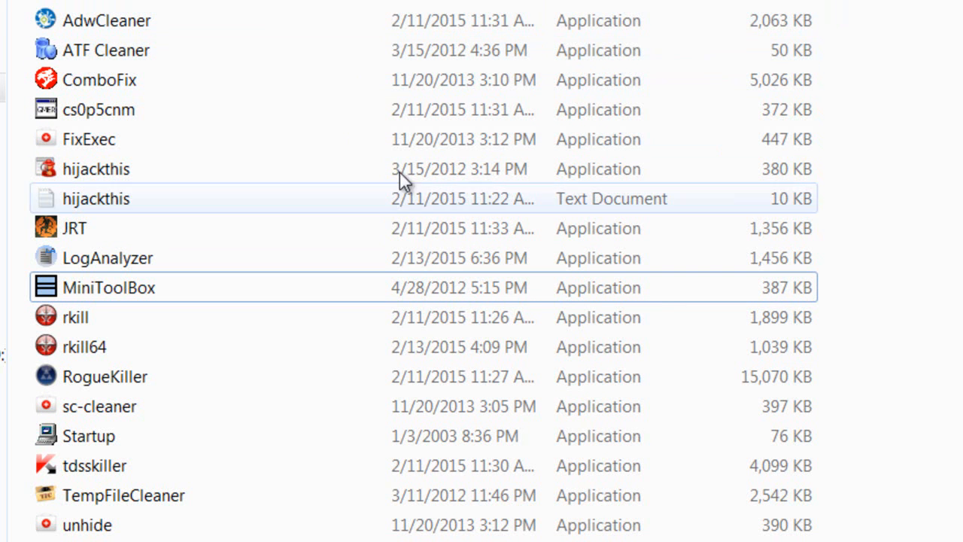
click(96, 168)
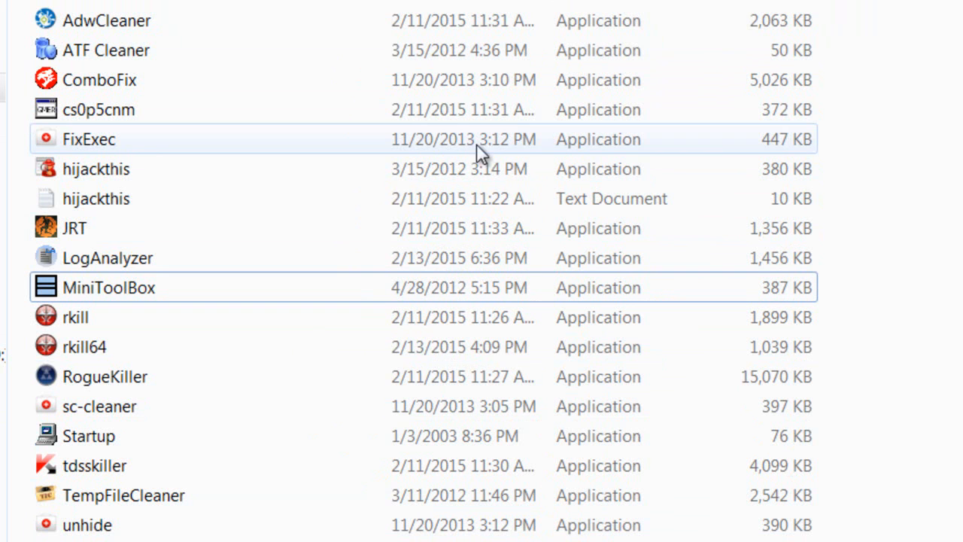
mouse_move(540, 152)
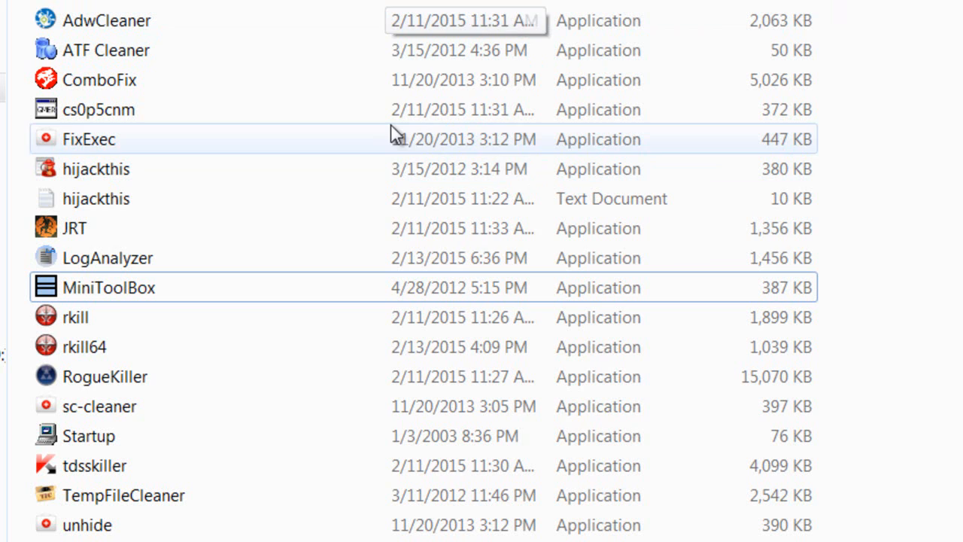
mouse_move(580, 531)
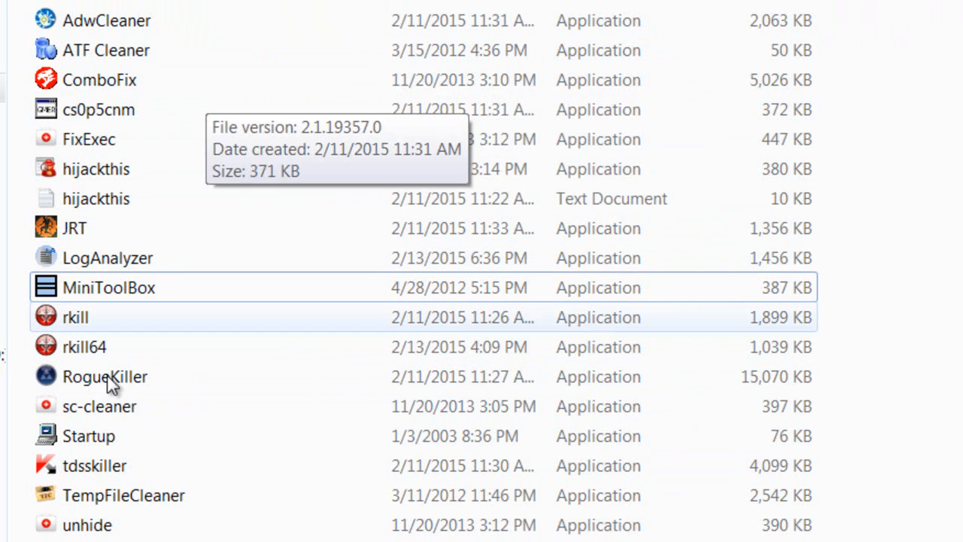
mouse_move(691, 271)
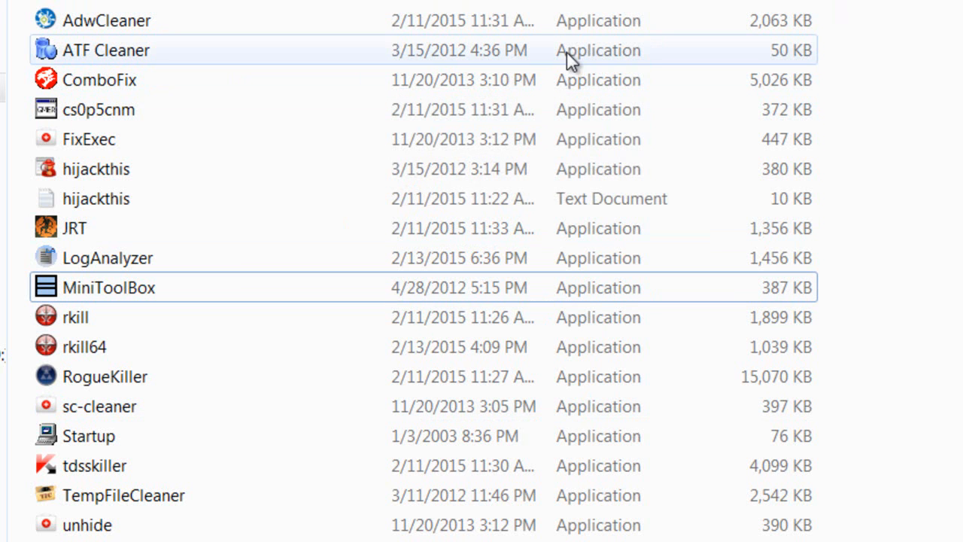
mouse_move(240, 15)
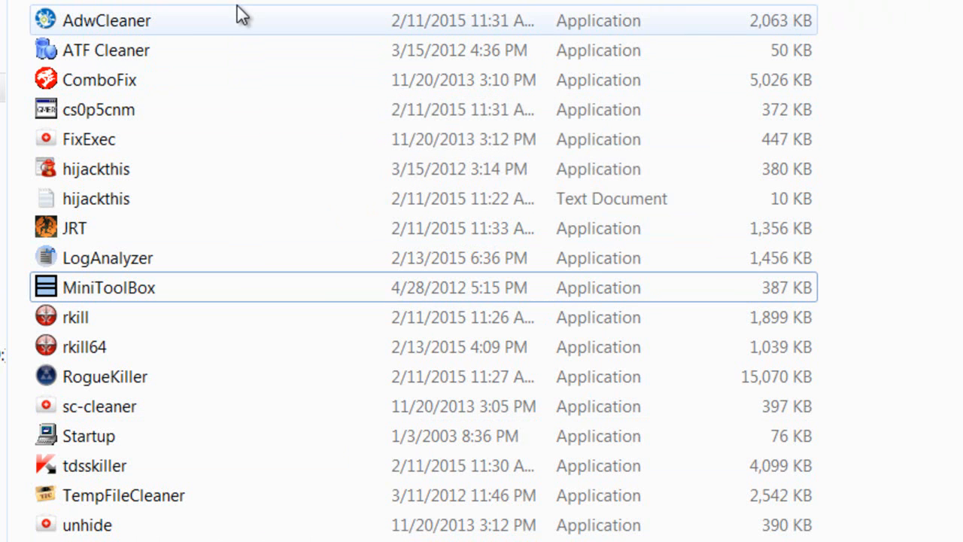
mouse_move(237, 17)
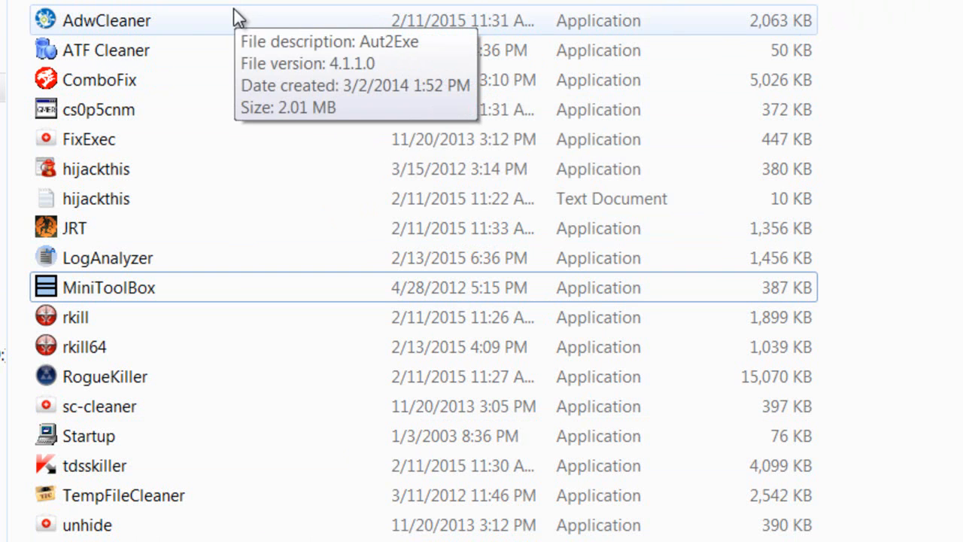
mouse_move(392, 35)
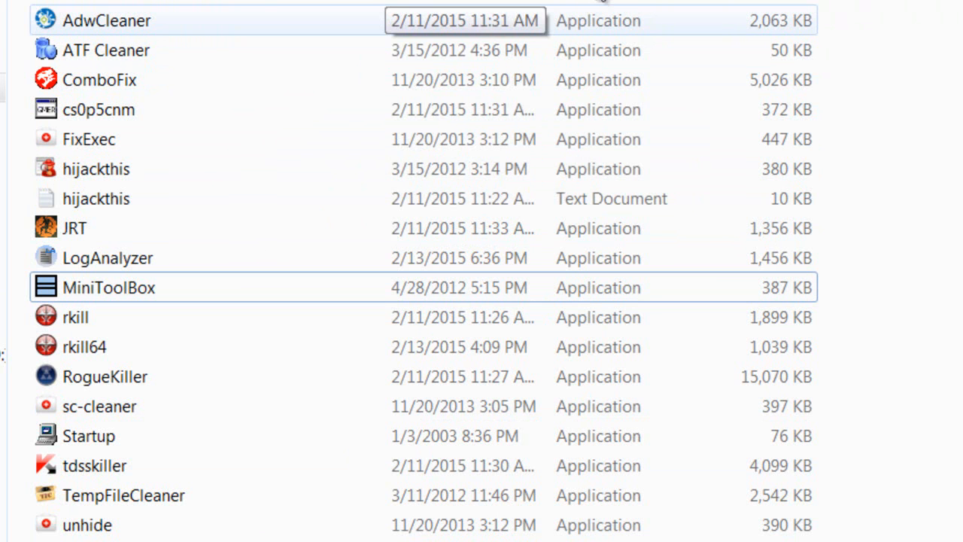
mouse_move(196, 34)
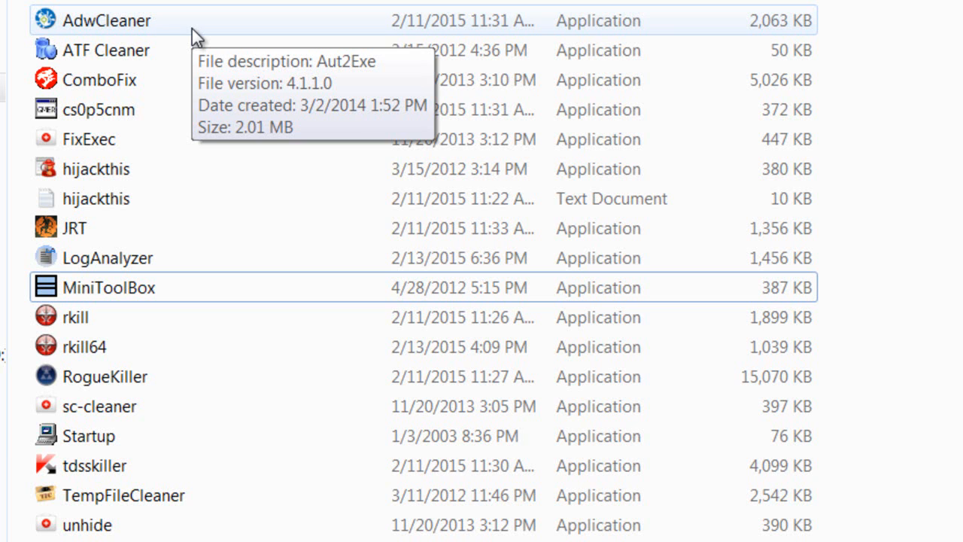
mouse_move(198, 31)
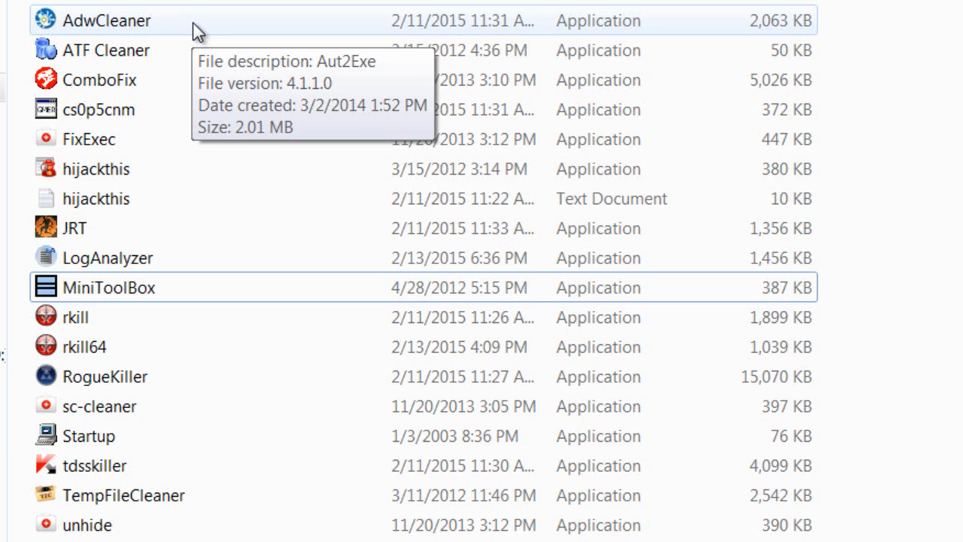
mouse_move(220, 30)
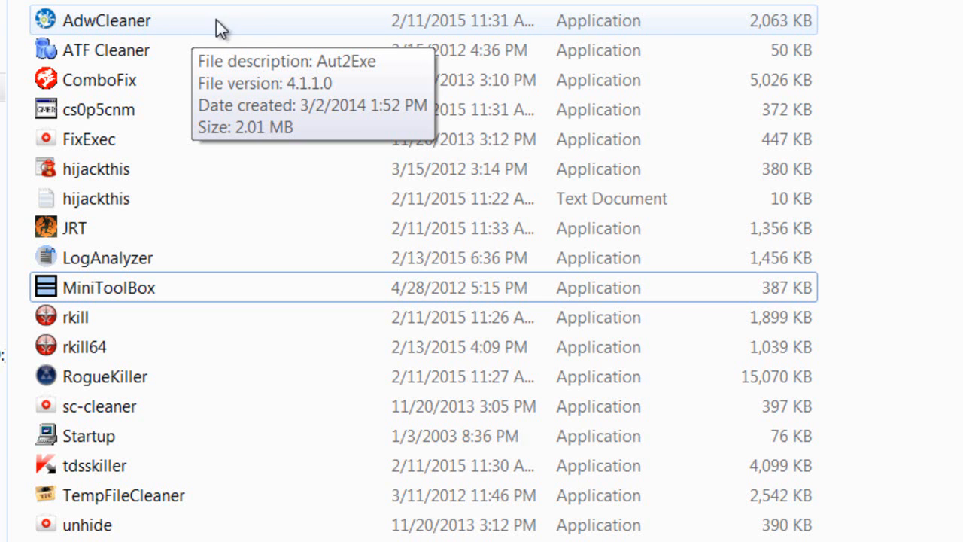
mouse_move(252, 26)
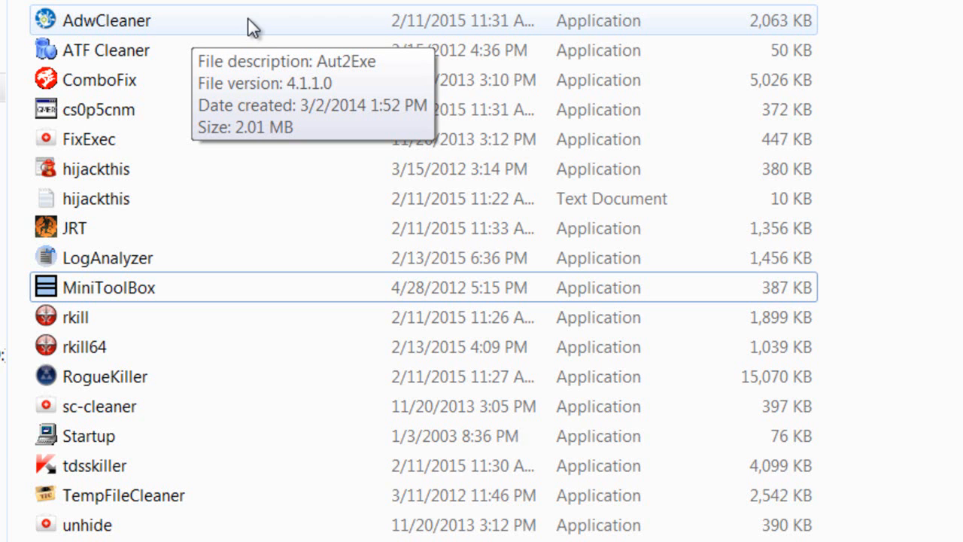
mouse_move(444, 20)
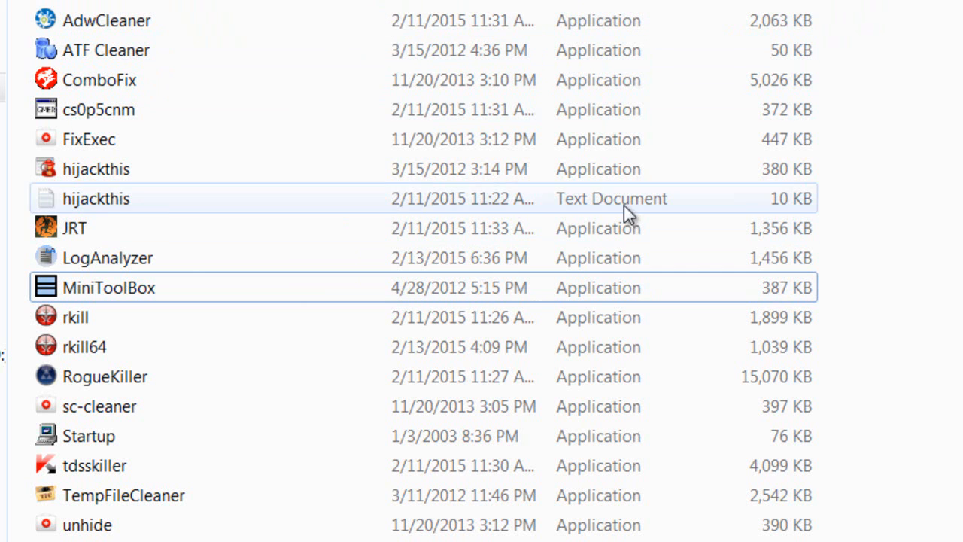
click(464, 20)
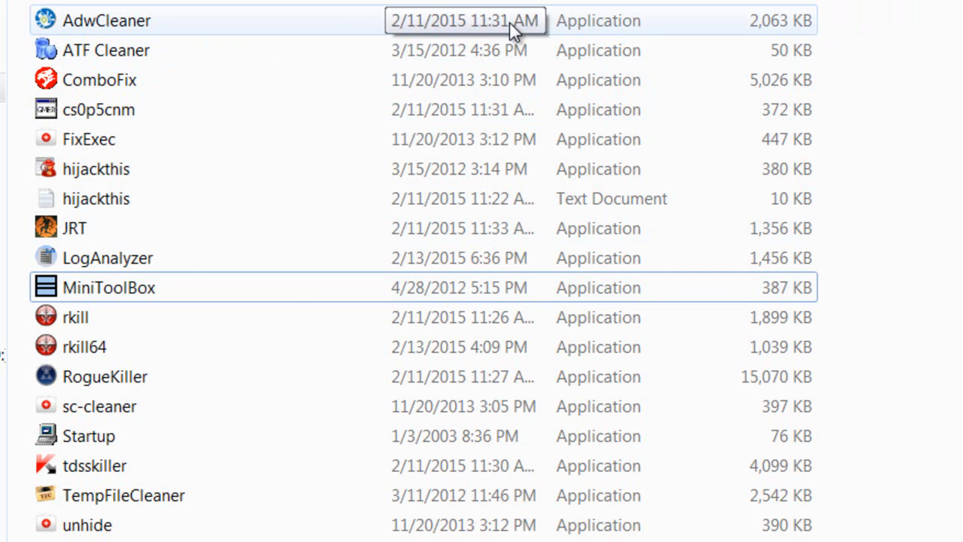
mouse_move(926, 301)
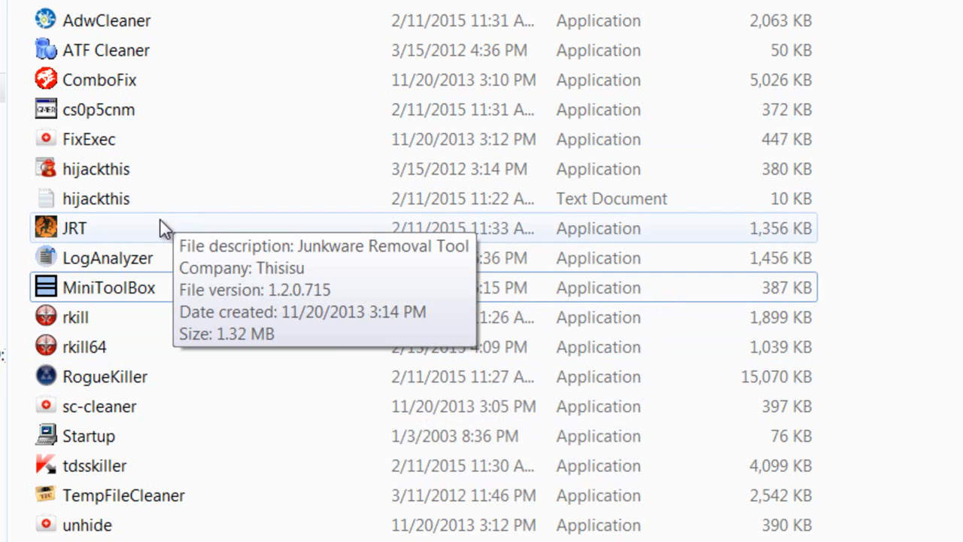
mouse_move(150, 235)
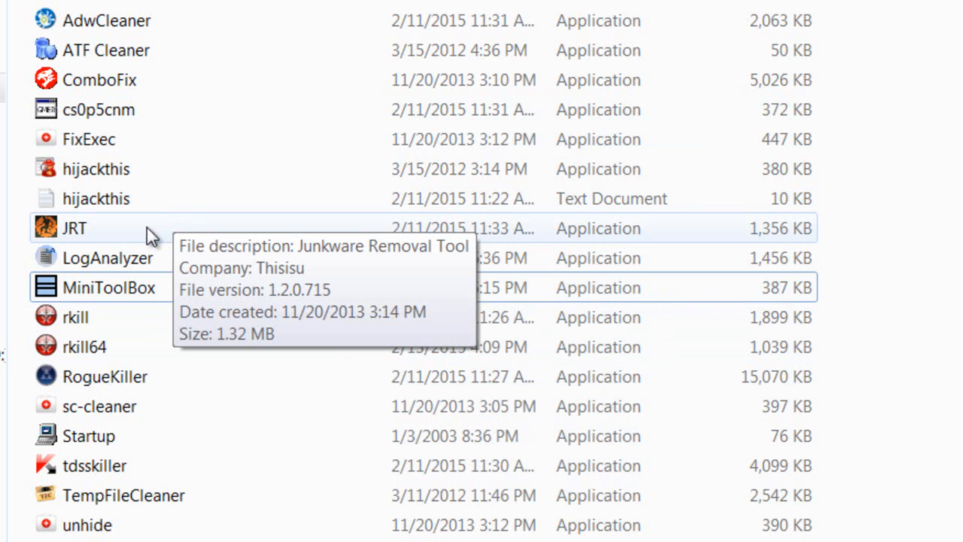
mouse_move(626, 258)
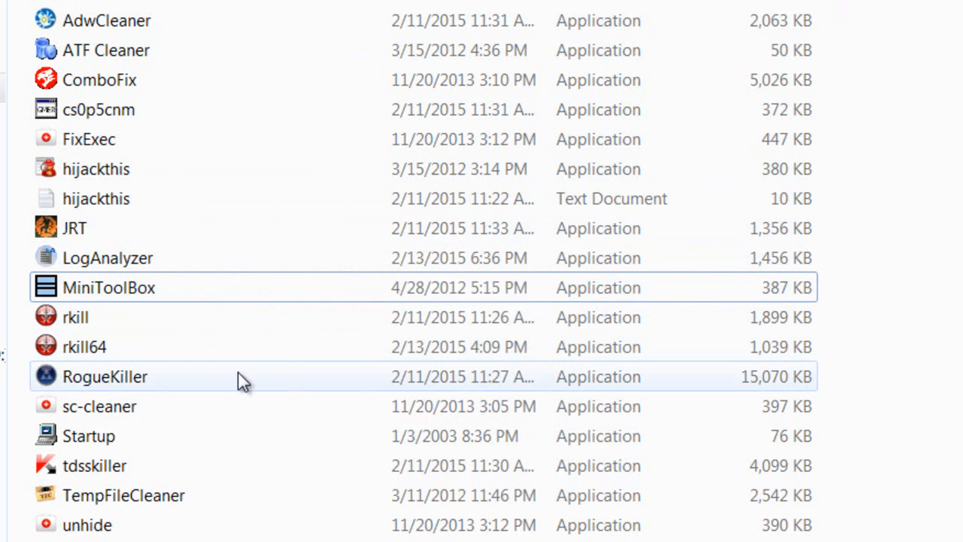
mouse_move(316, 399)
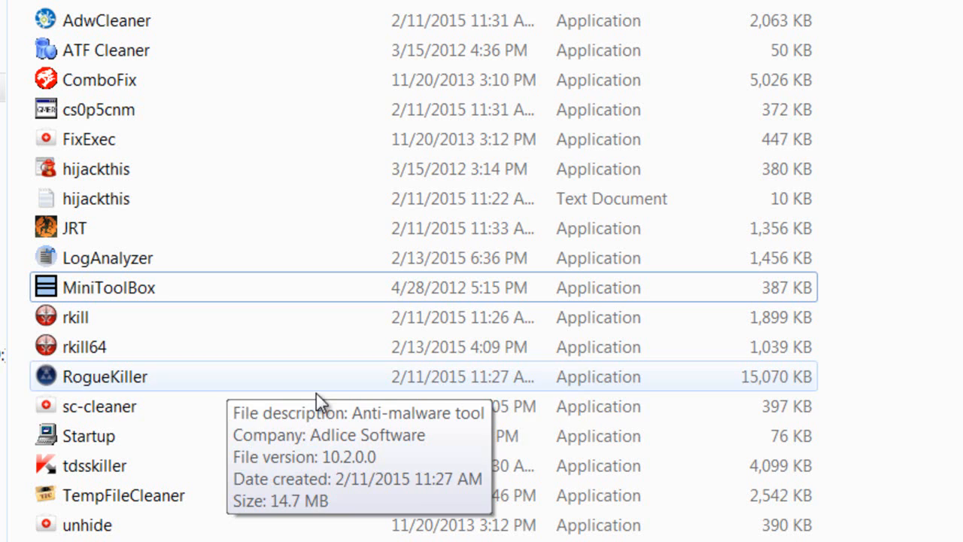
mouse_move(391, 61)
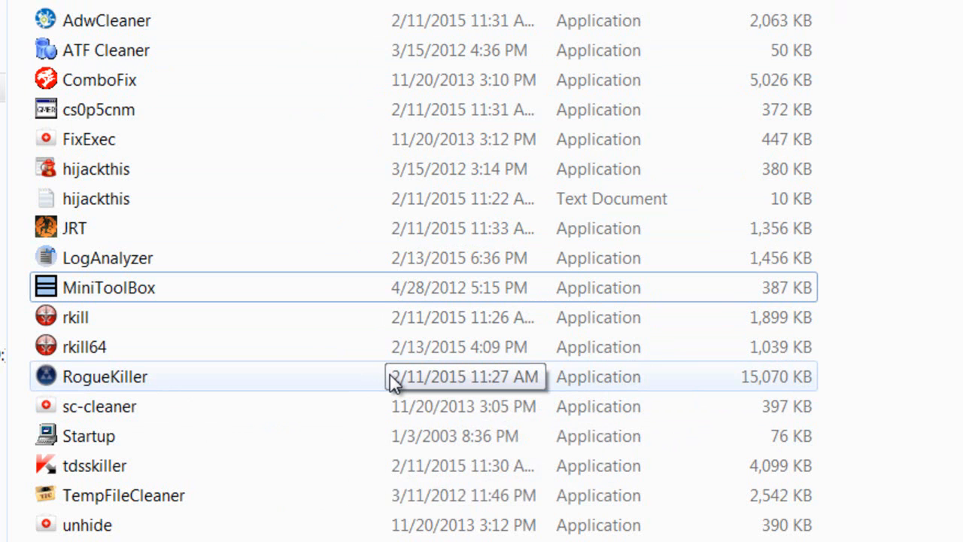
mouse_move(377, 384)
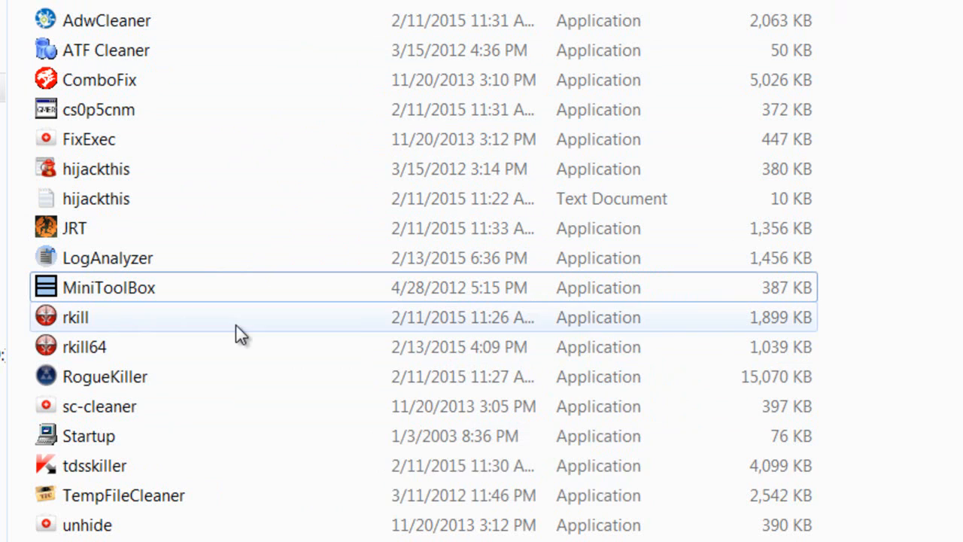
mouse_move(109, 327)
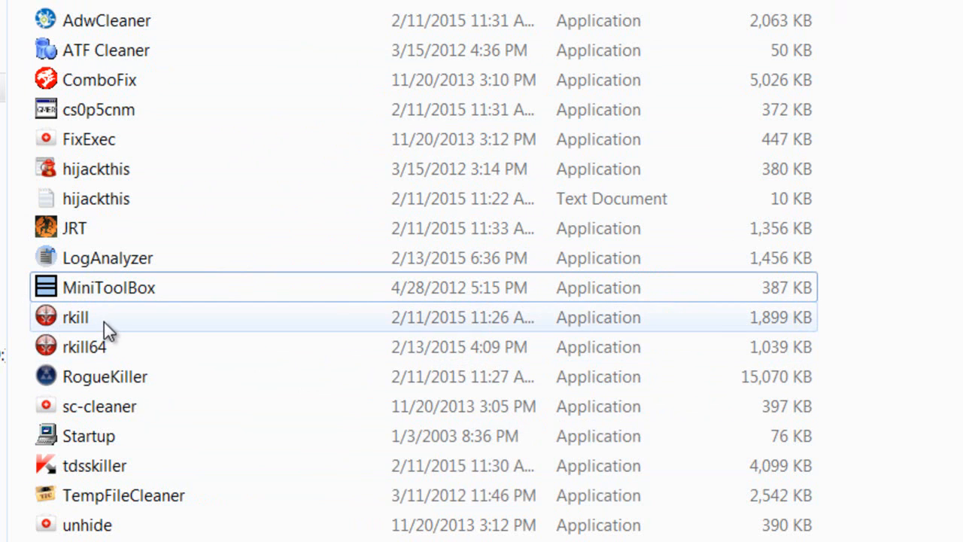
mouse_move(75, 317)
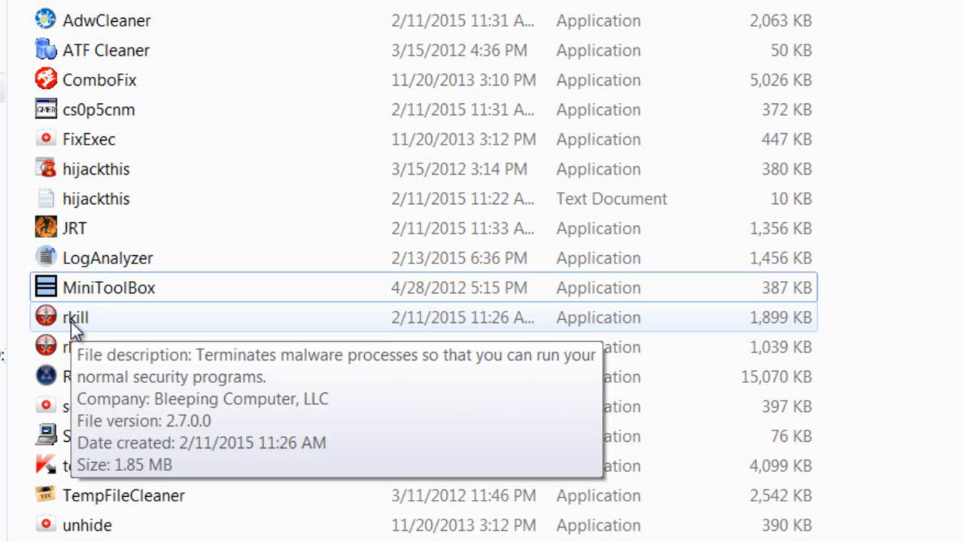
mouse_move(241, 327)
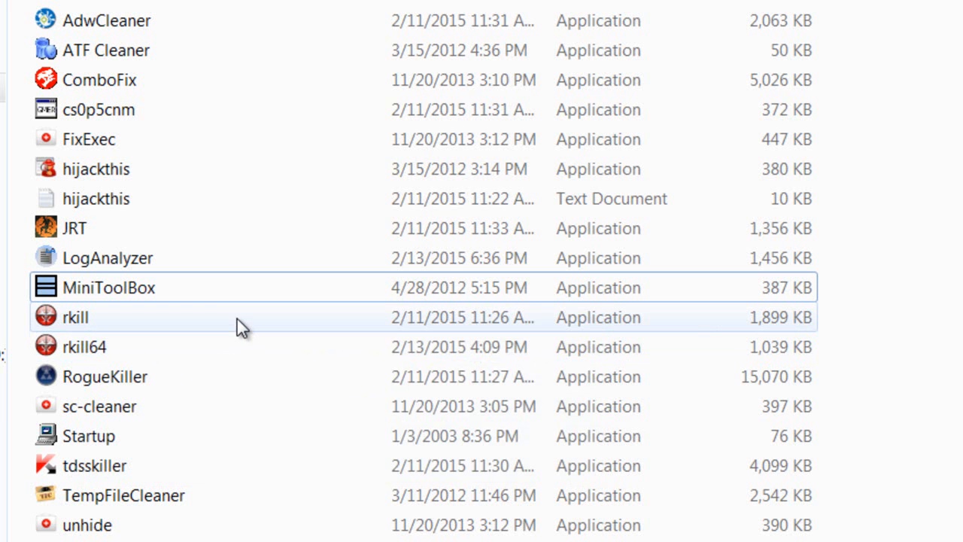
mouse_move(200, 327)
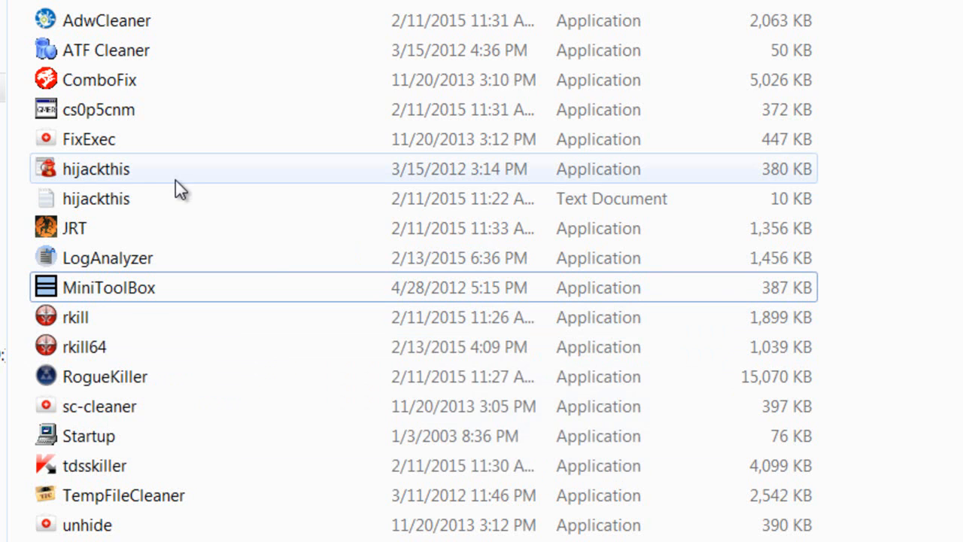
mouse_move(294, 208)
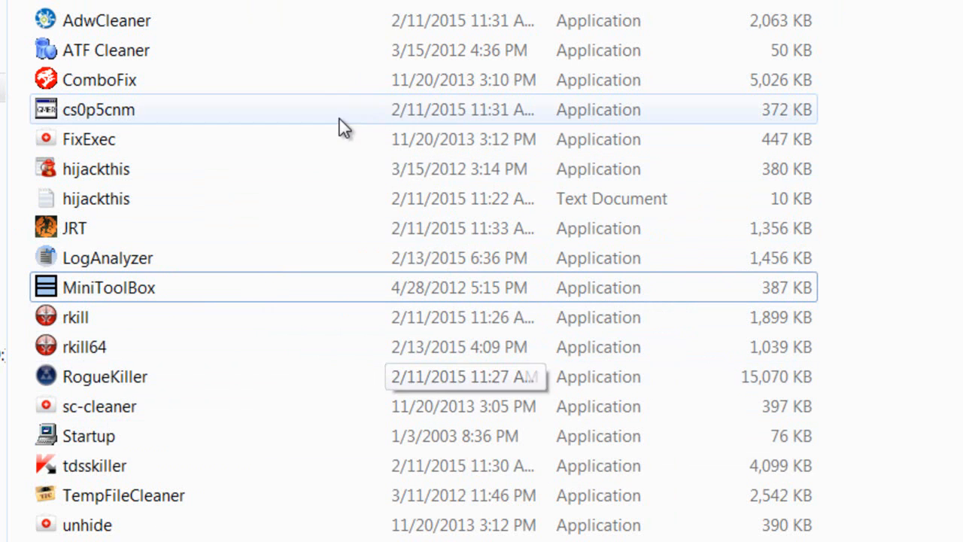
mouse_move(204, 118)
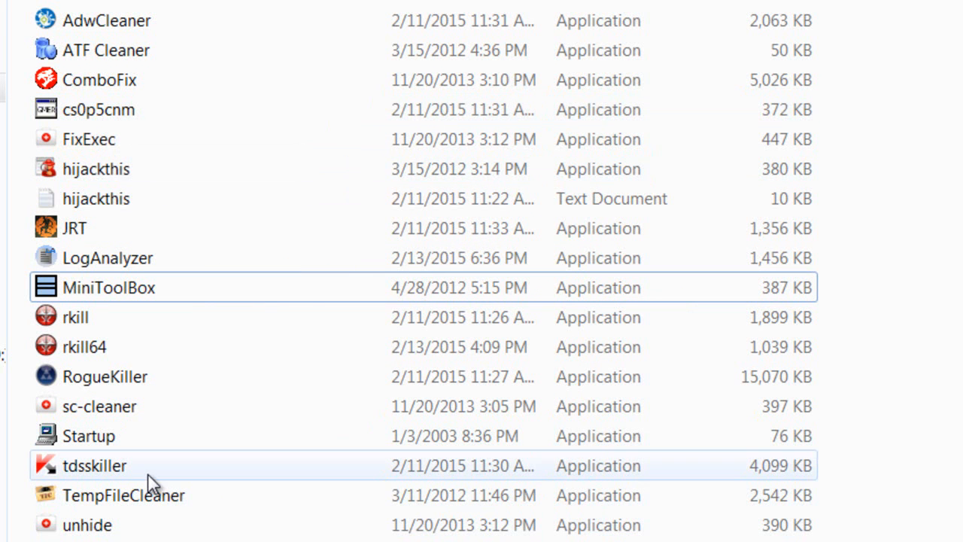
mouse_move(151, 478)
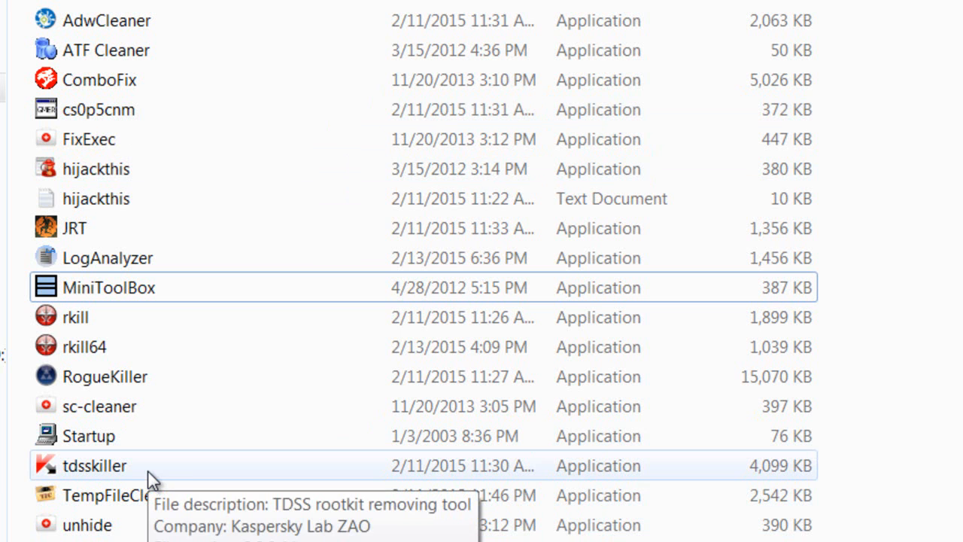
mouse_move(397, 258)
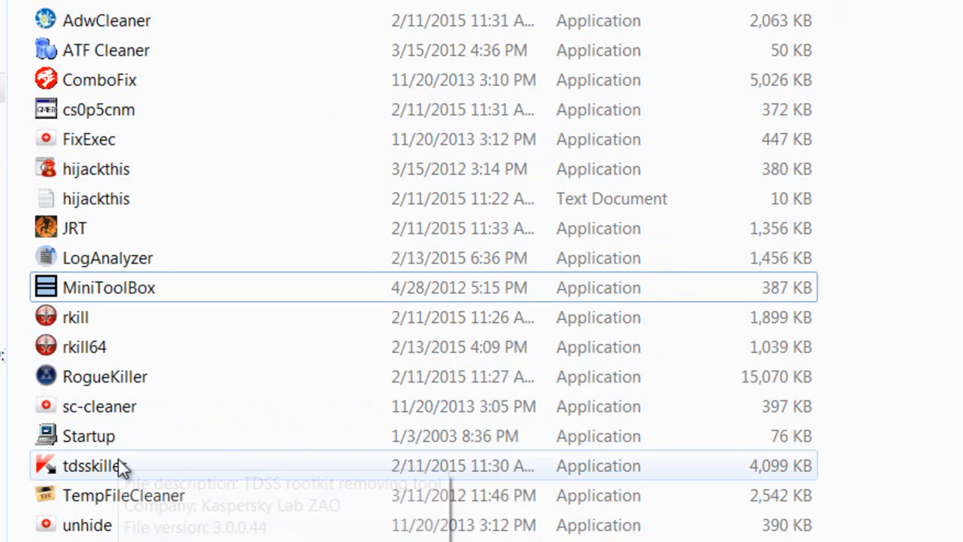
mouse_move(143, 469)
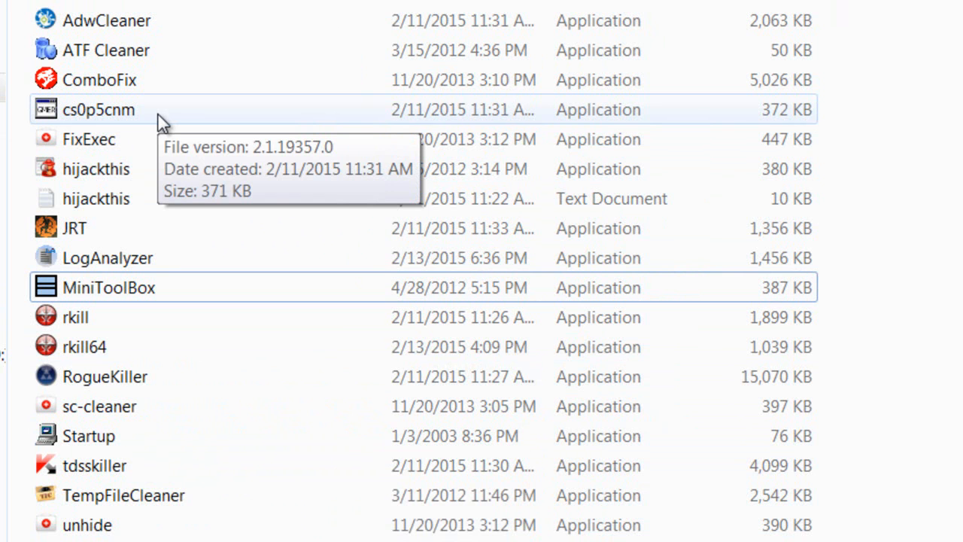
mouse_move(649, 420)
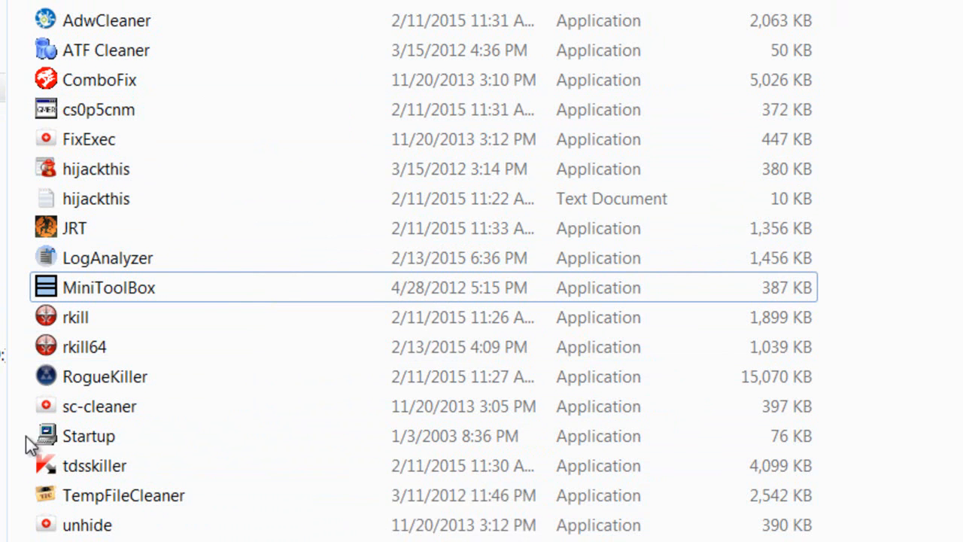
mouse_move(200, 317)
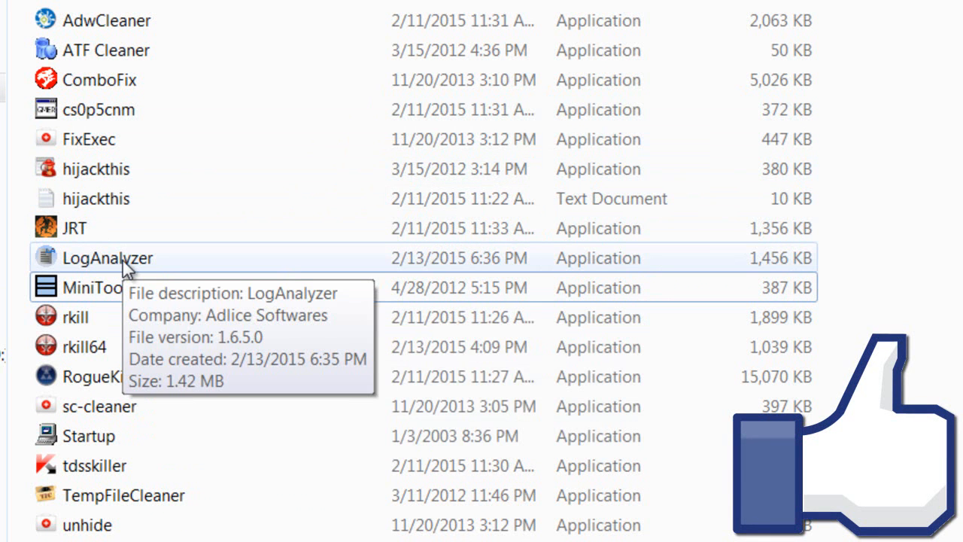
mouse_move(94, 269)
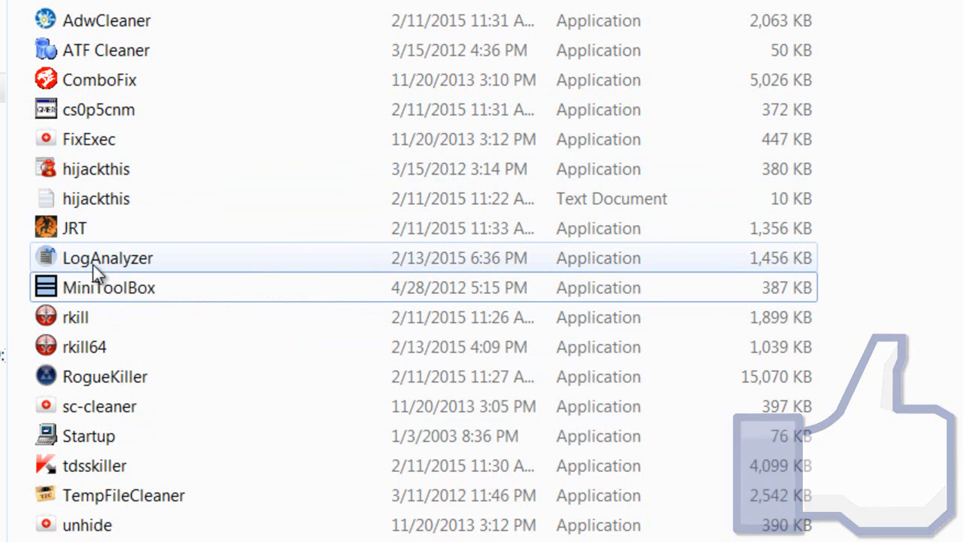
mouse_move(96, 168)
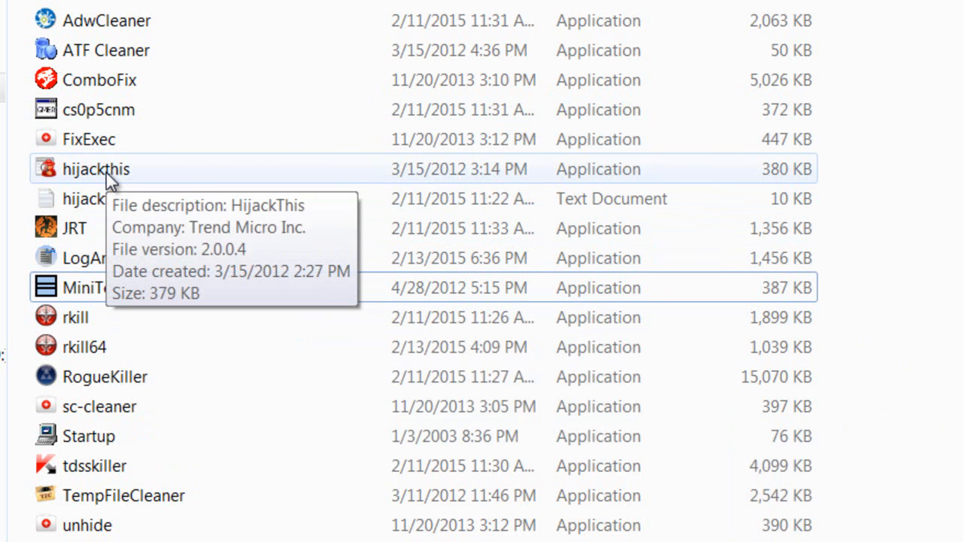
mouse_move(151, 228)
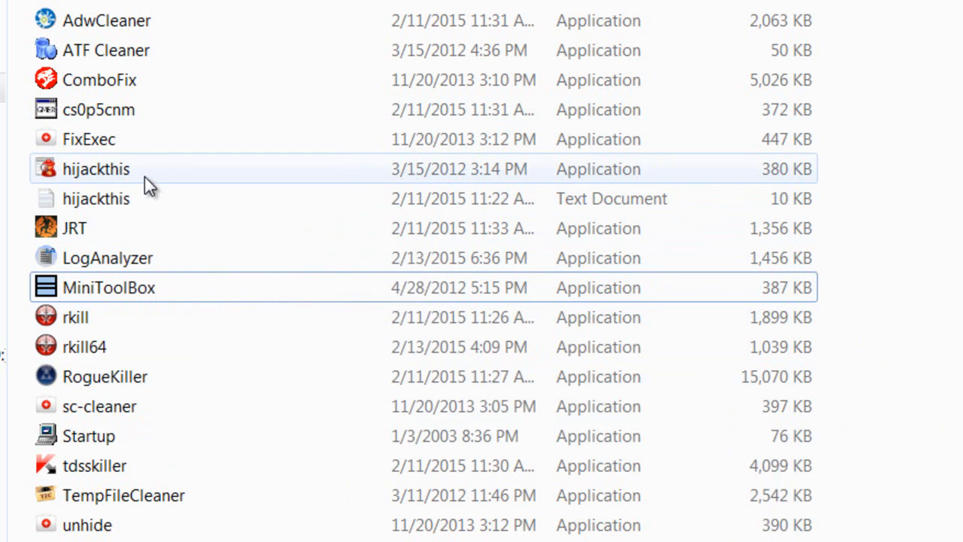
mouse_move(135, 220)
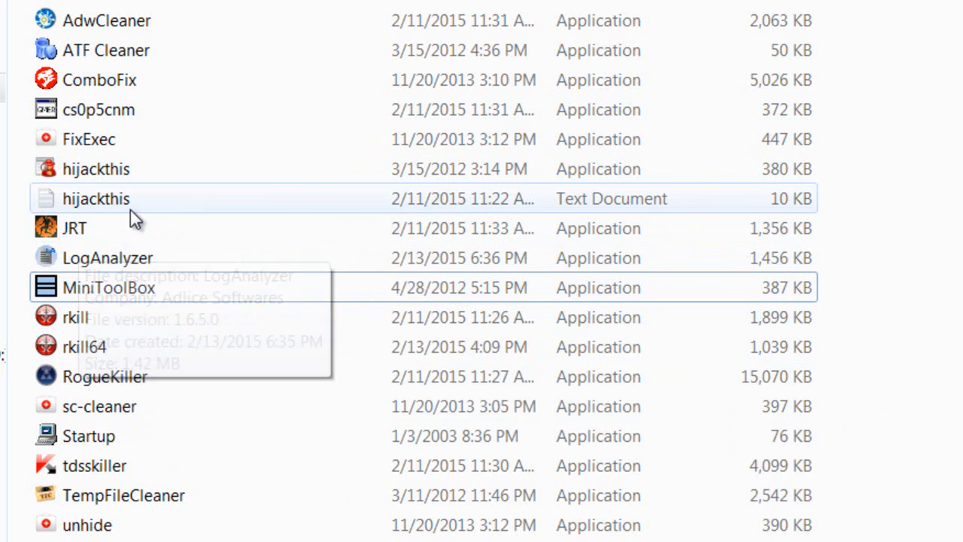
mouse_move(107, 258)
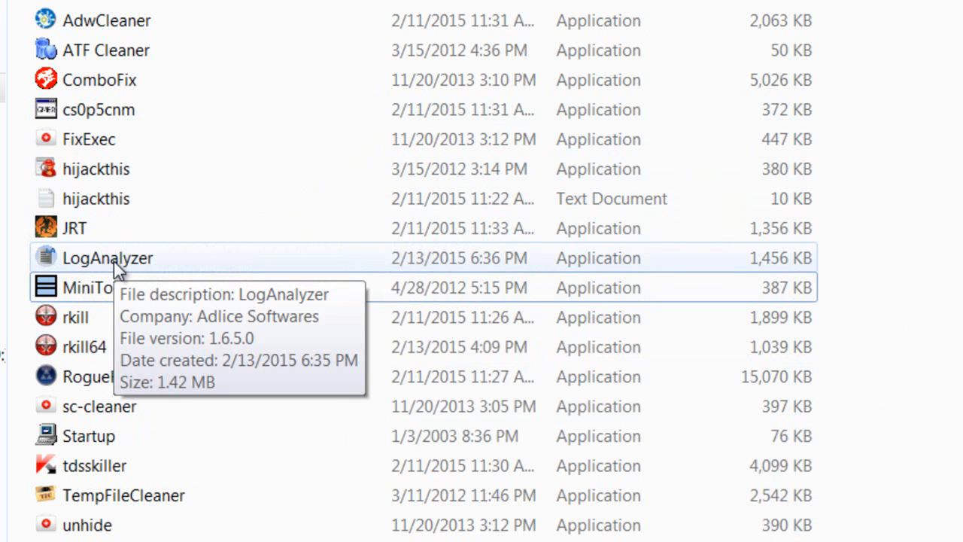
mouse_move(250, 238)
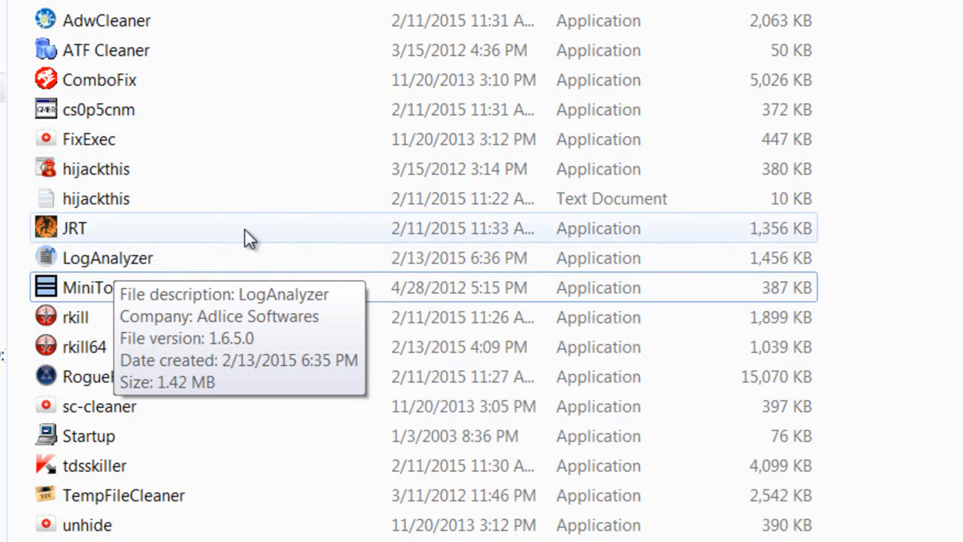
mouse_move(184, 261)
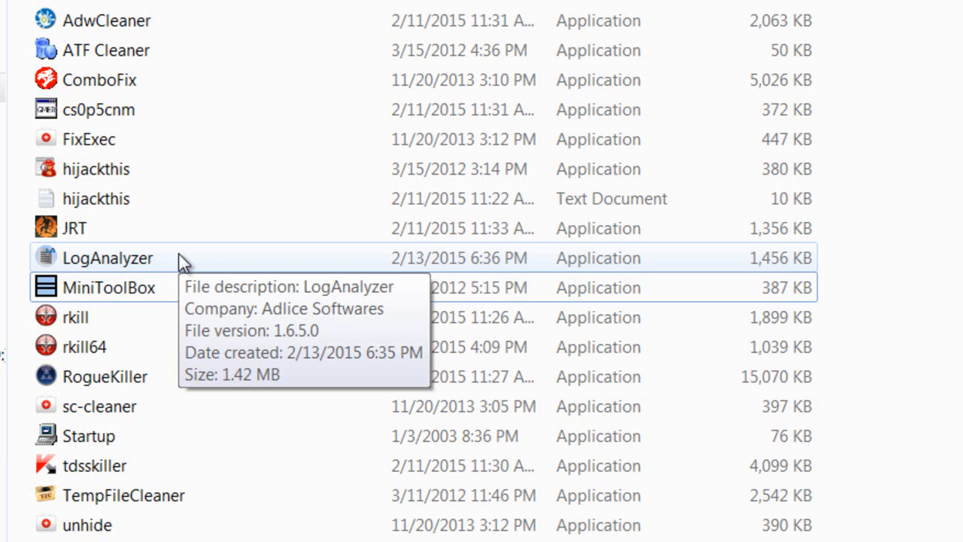
mouse_move(124, 264)
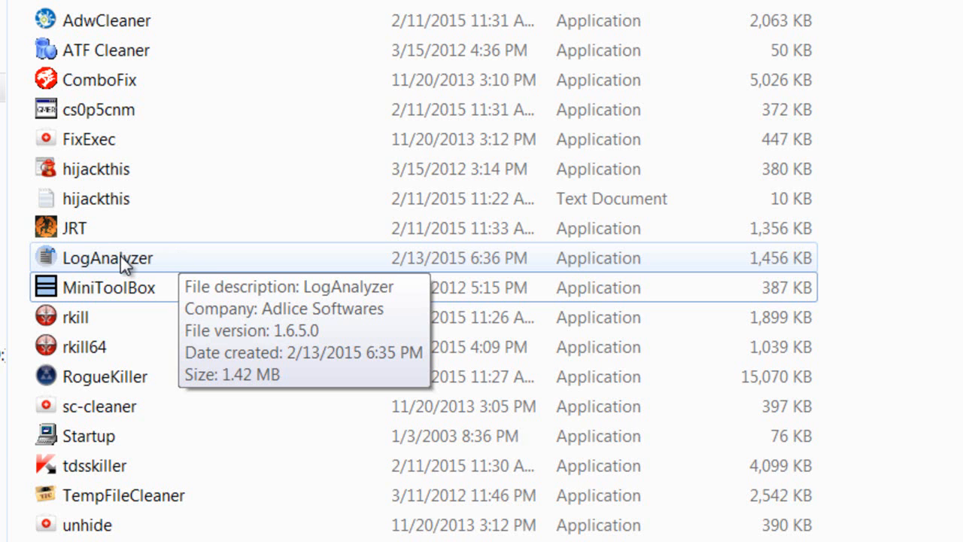
mouse_move(194, 310)
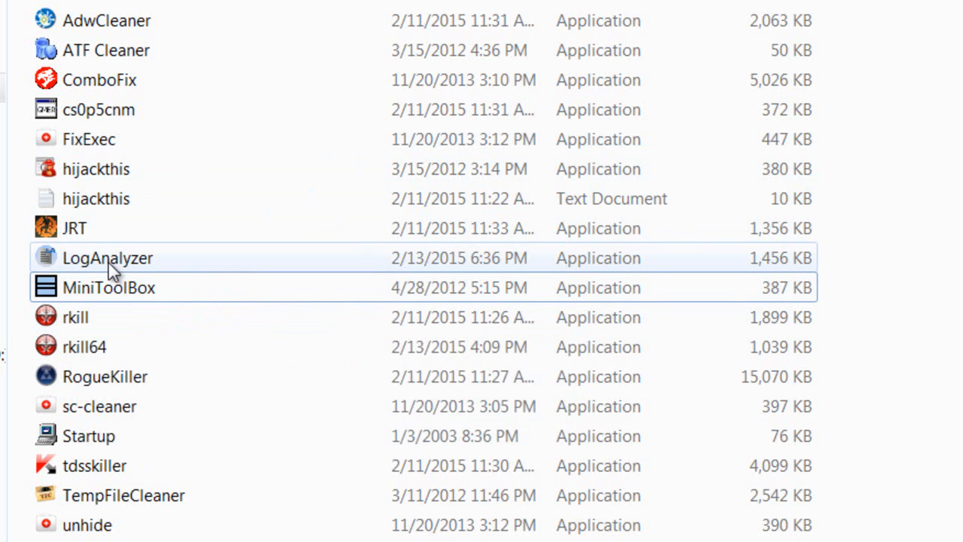
mouse_move(132, 262)
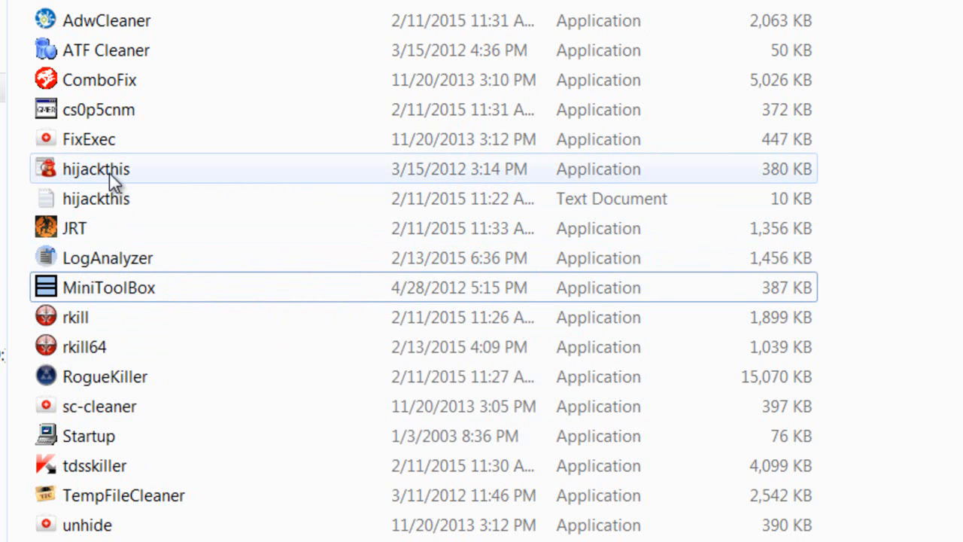
mouse_move(228, 109)
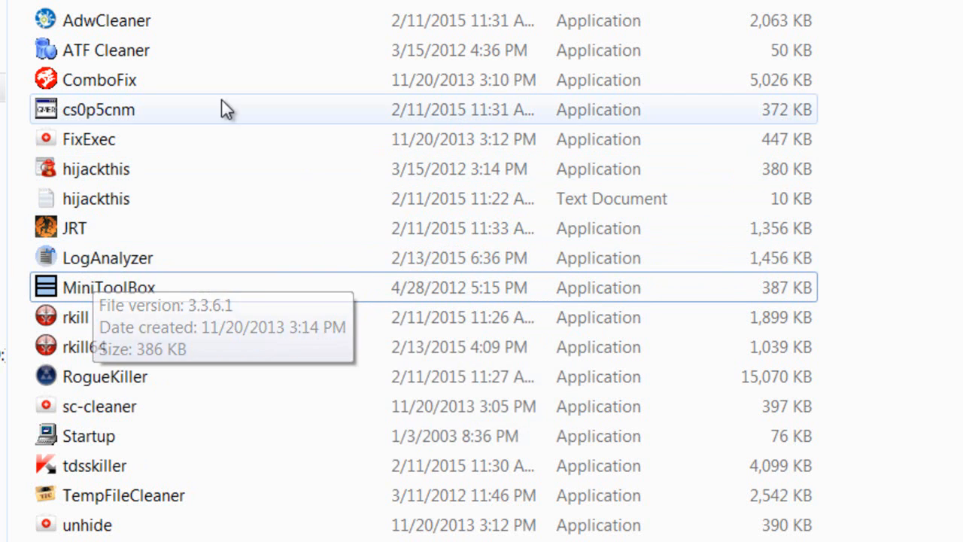
mouse_move(327, 181)
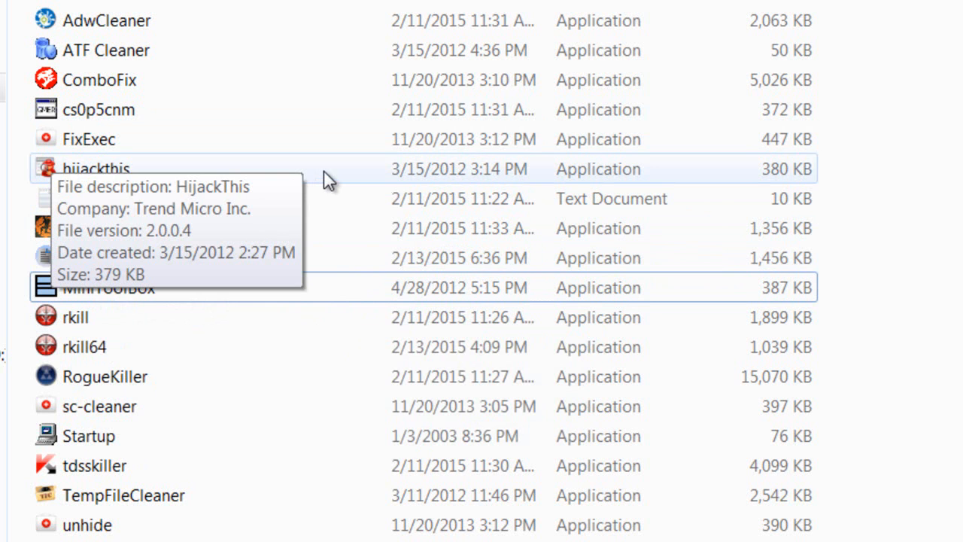
mouse_move(384, 327)
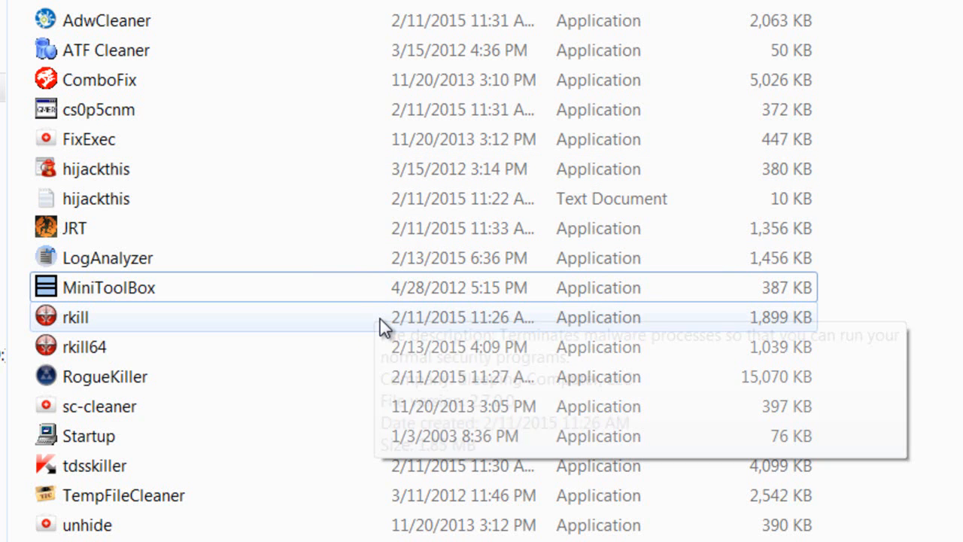
mouse_move(380, 327)
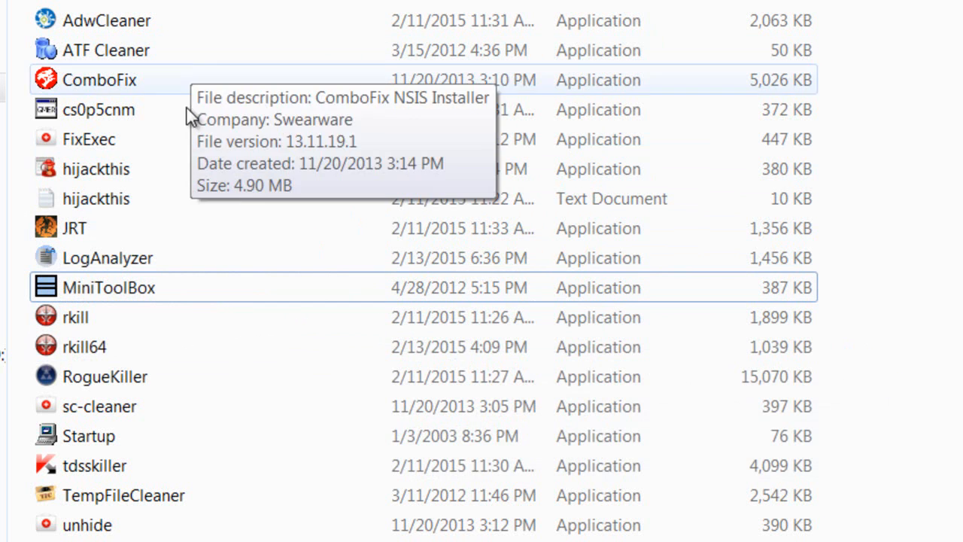
mouse_move(274, 194)
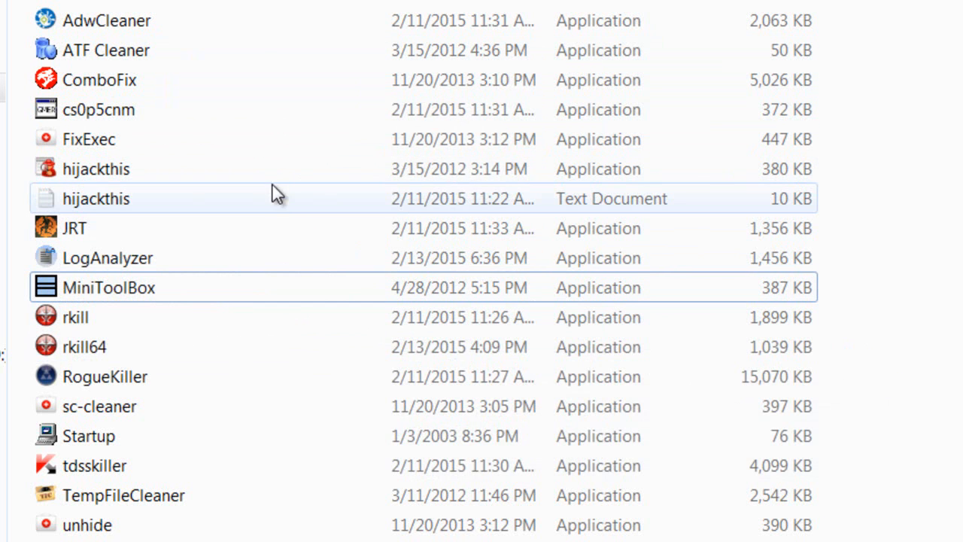
mouse_move(282, 204)
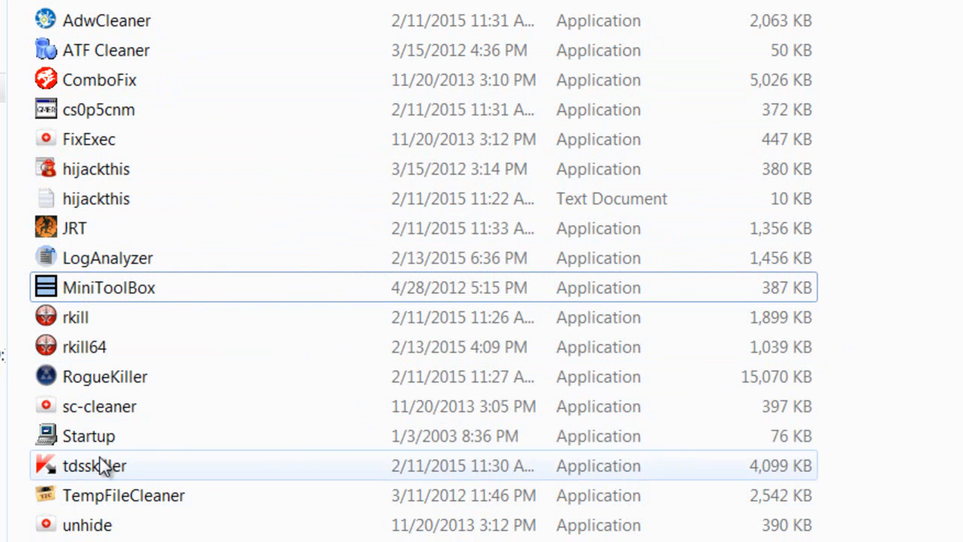
mouse_move(111, 444)
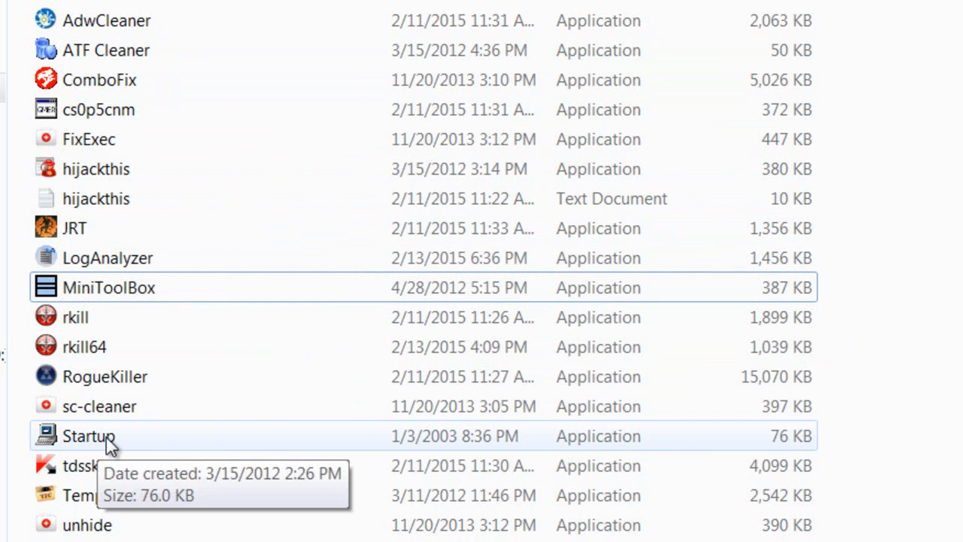
mouse_move(200, 374)
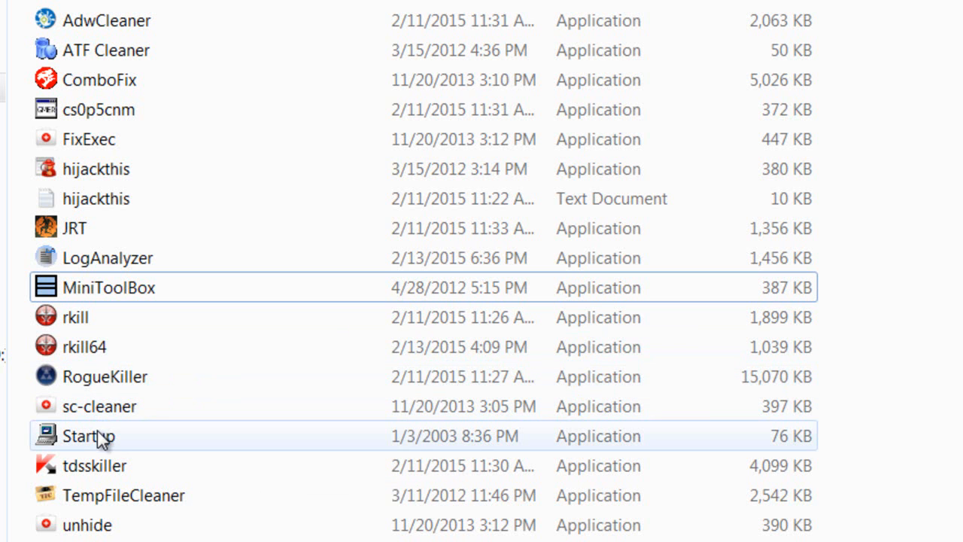
mouse_move(165, 438)
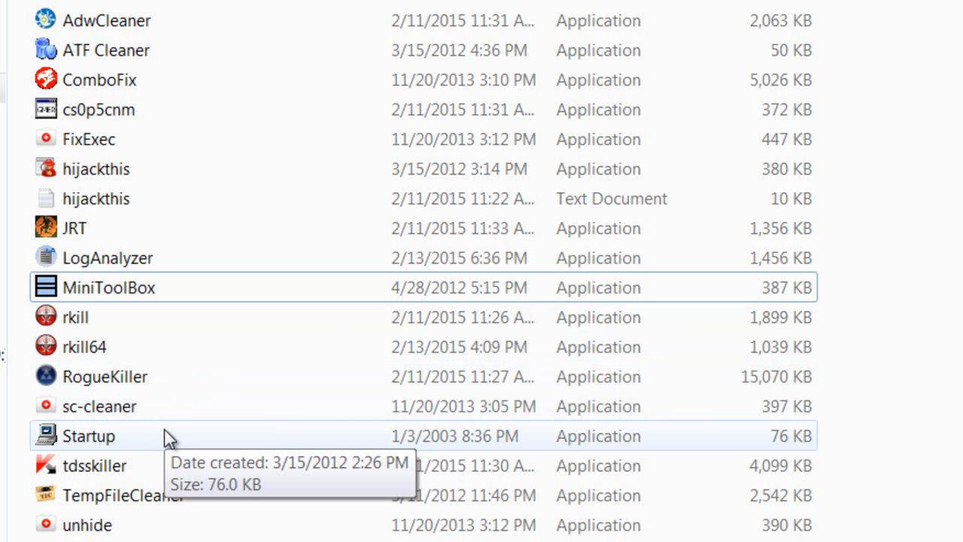
mouse_move(91, 218)
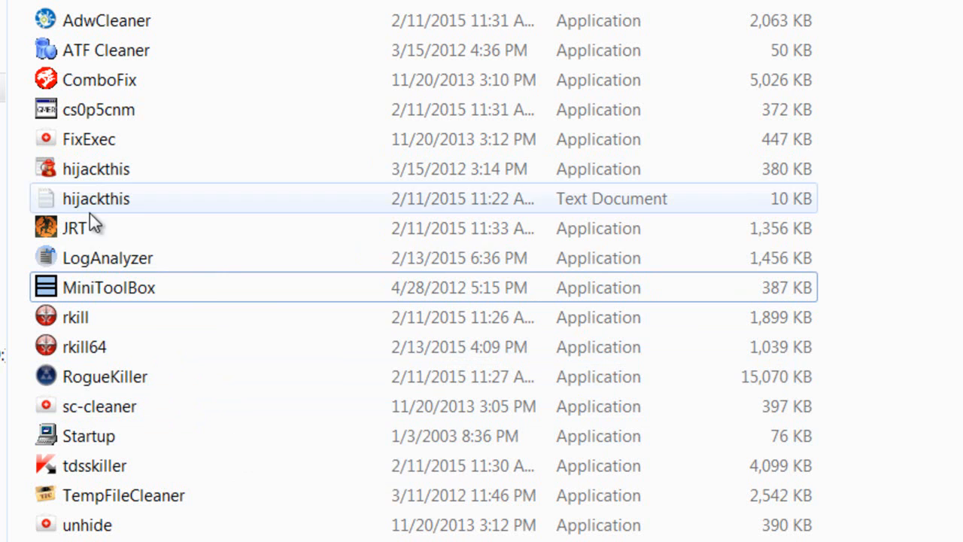
mouse_move(181, 109)
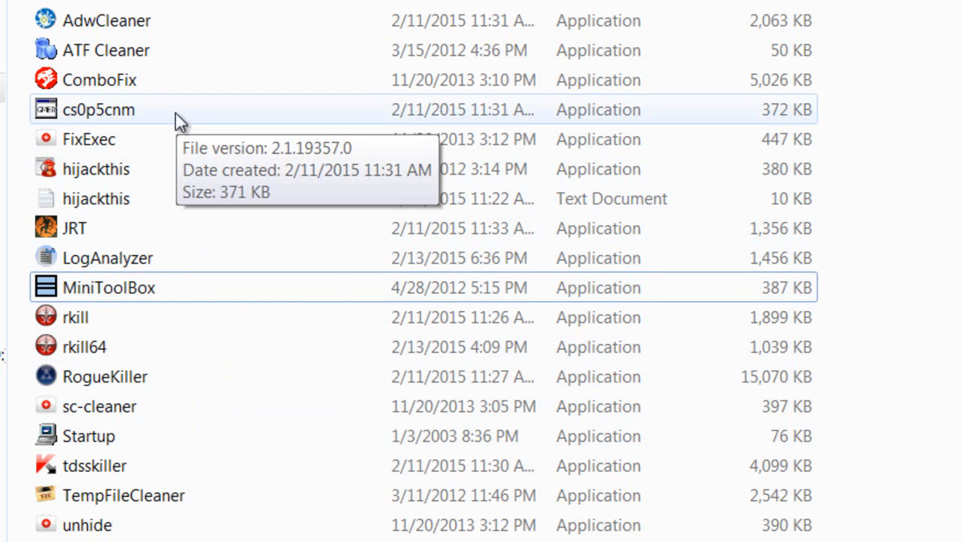
mouse_move(196, 50)
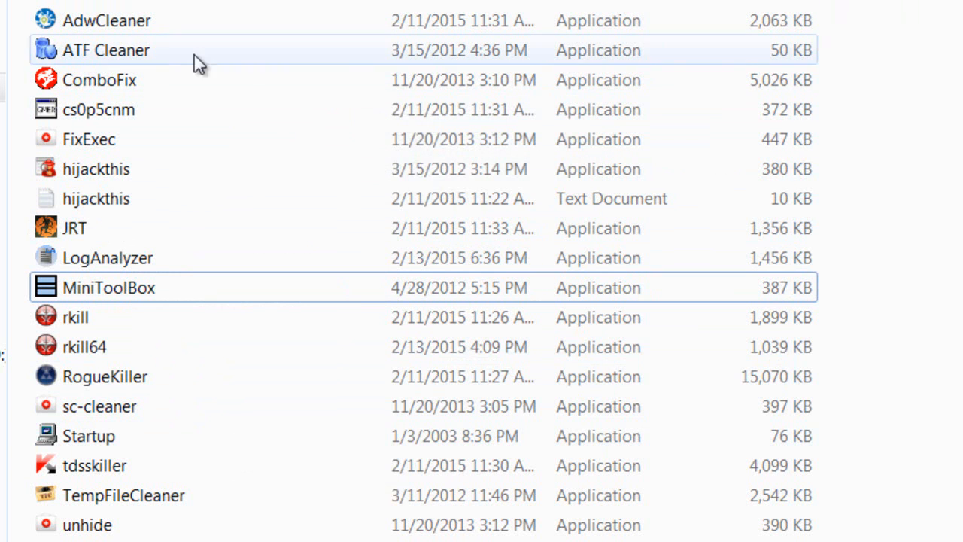
mouse_move(109, 80)
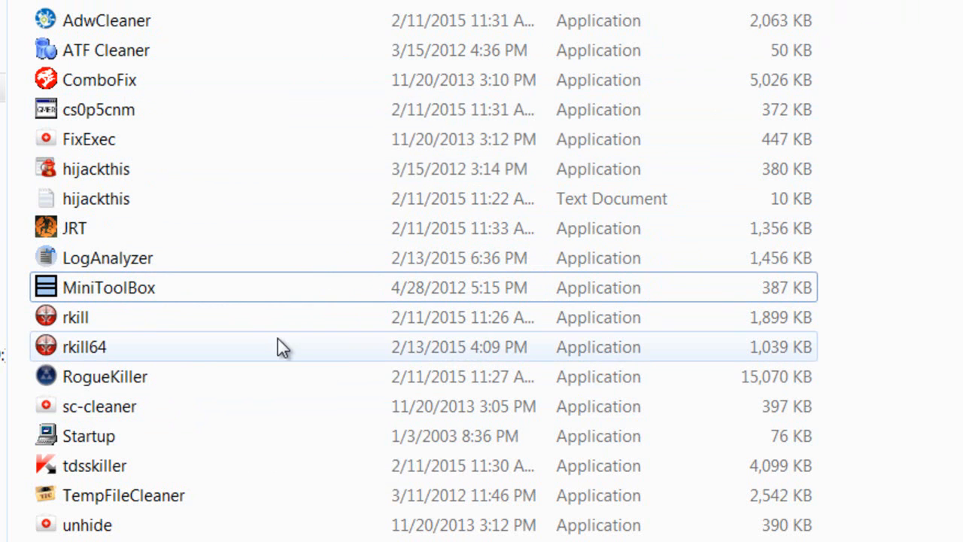
mouse_move(282, 347)
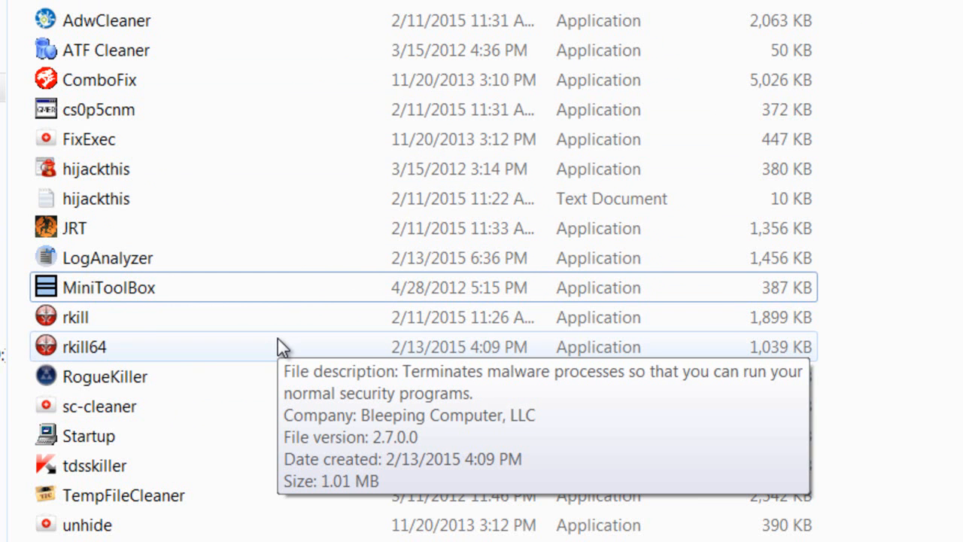
mouse_move(237, 394)
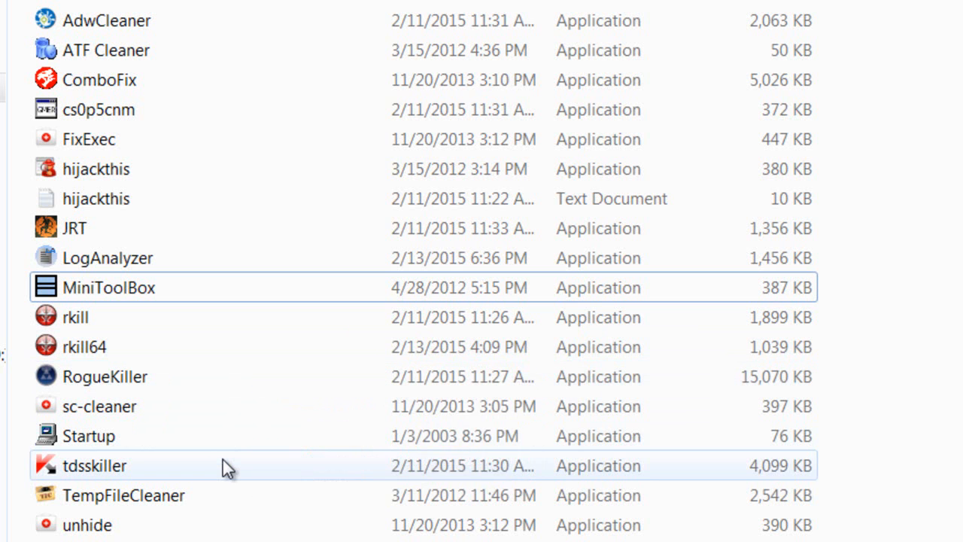
mouse_move(241, 463)
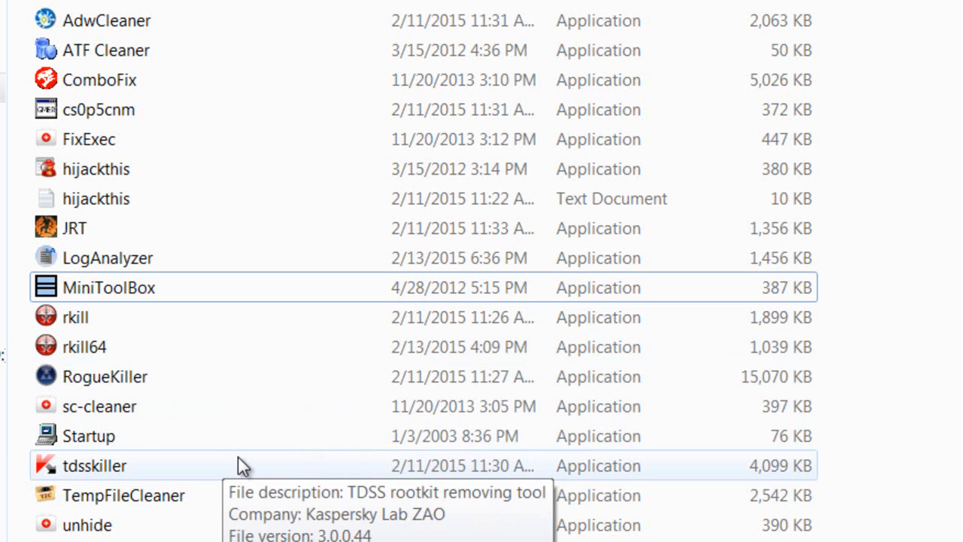
mouse_move(260, 344)
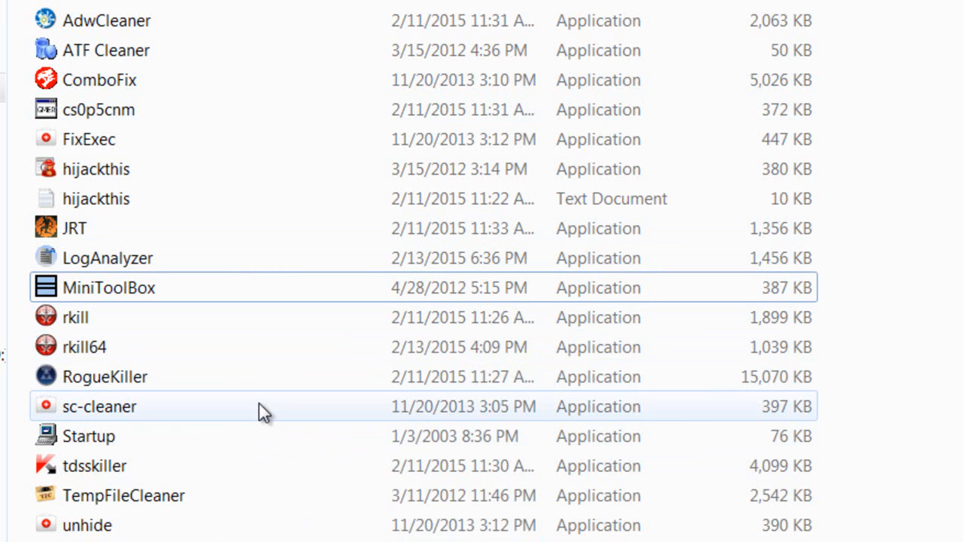
mouse_move(269, 419)
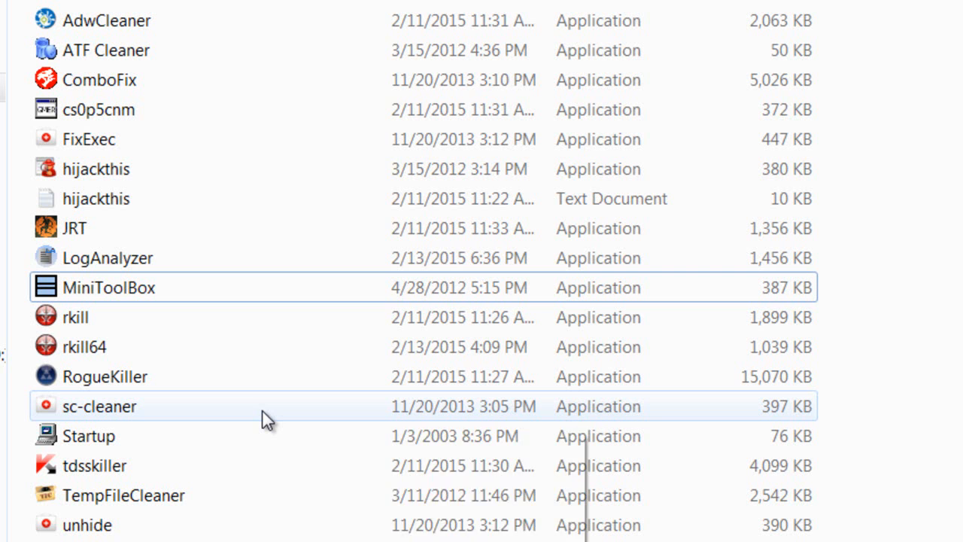
mouse_move(267, 418)
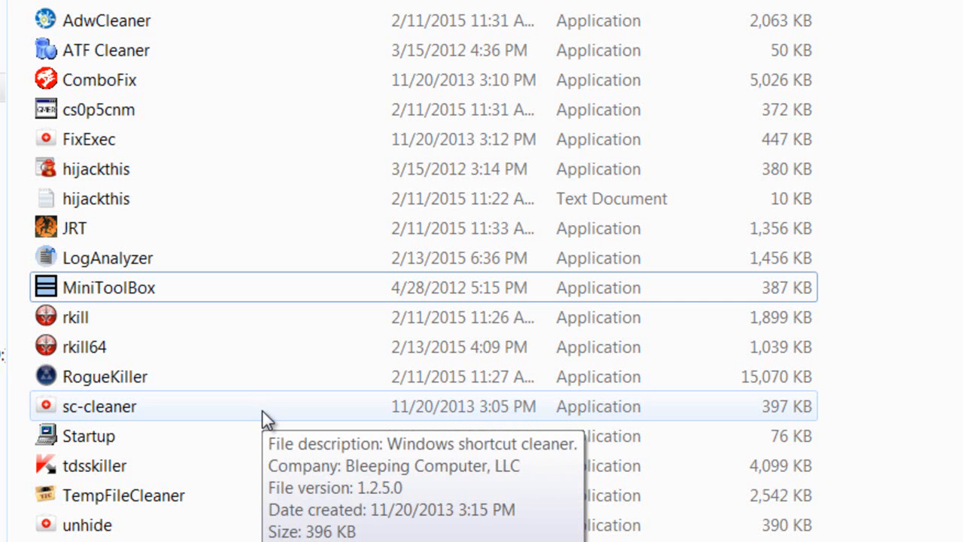
mouse_move(256, 365)
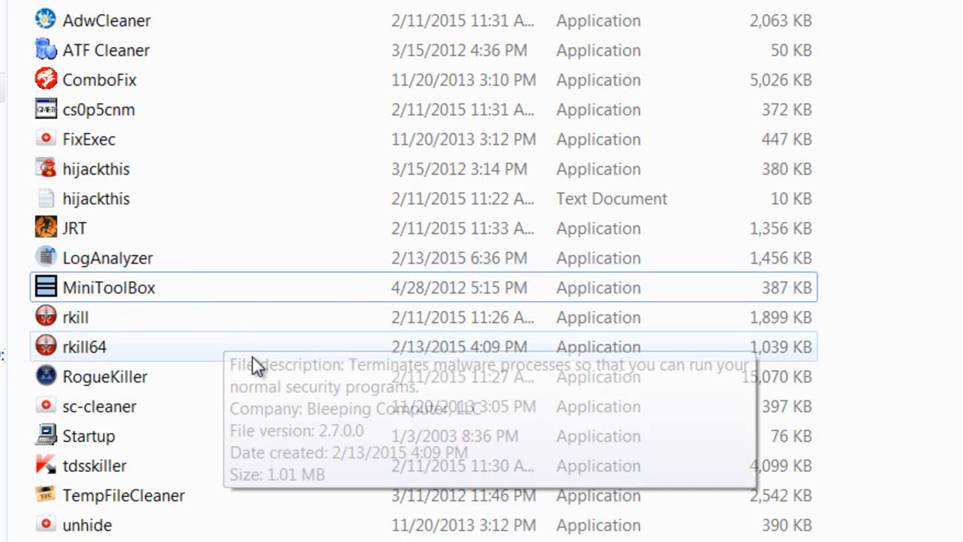
mouse_move(259, 368)
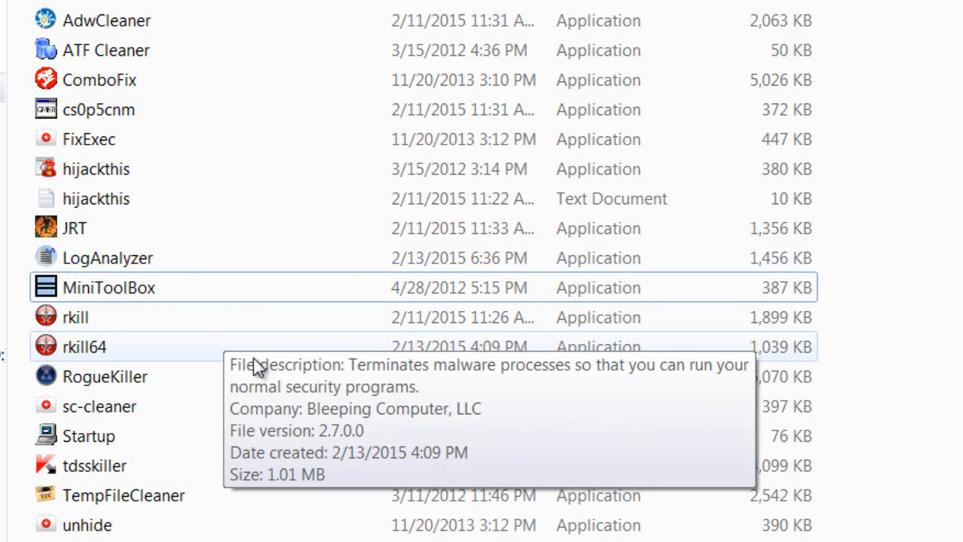
mouse_move(165, 305)
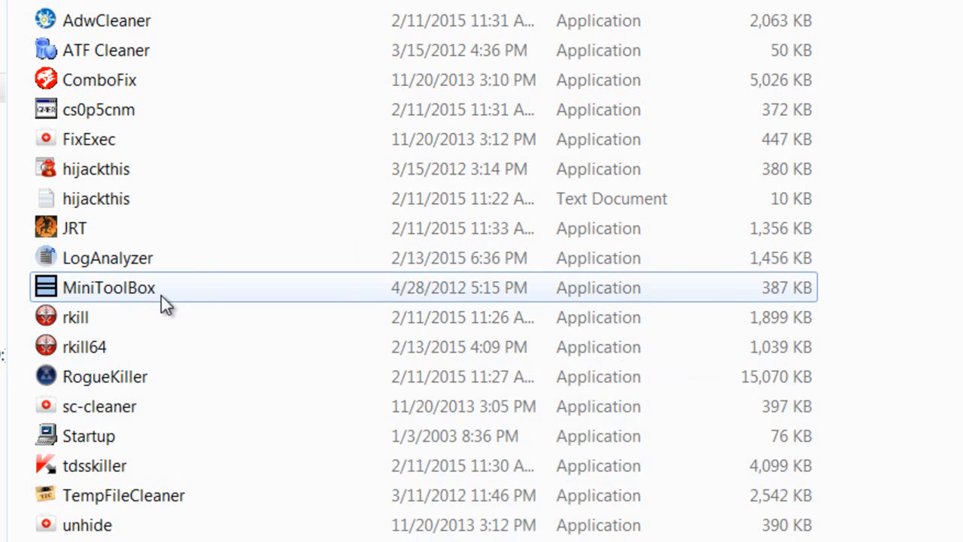
mouse_move(166, 302)
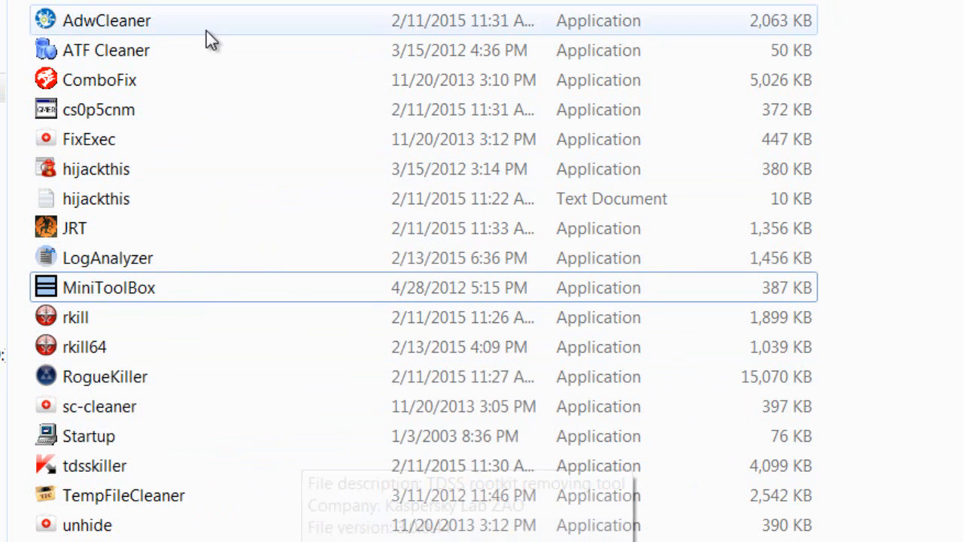
mouse_move(510, 179)
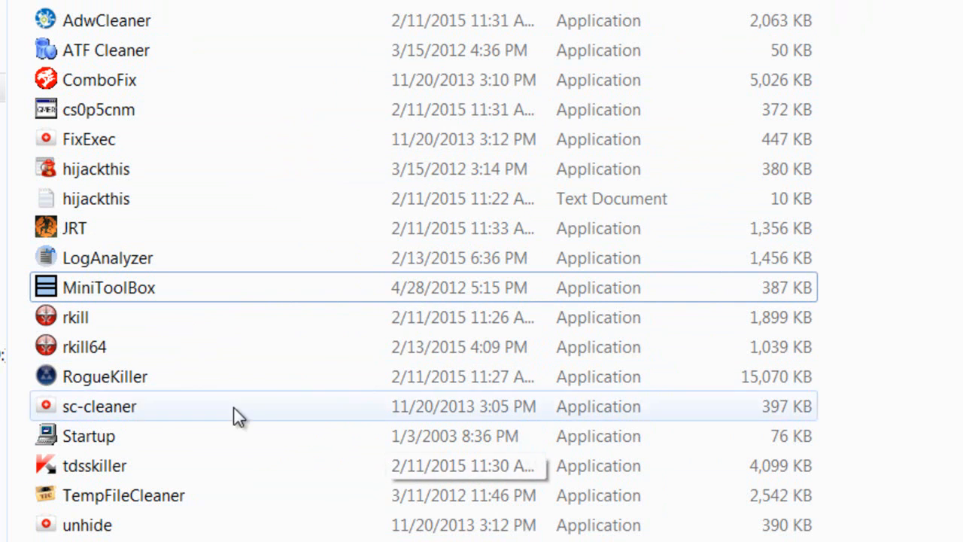
mouse_move(250, 456)
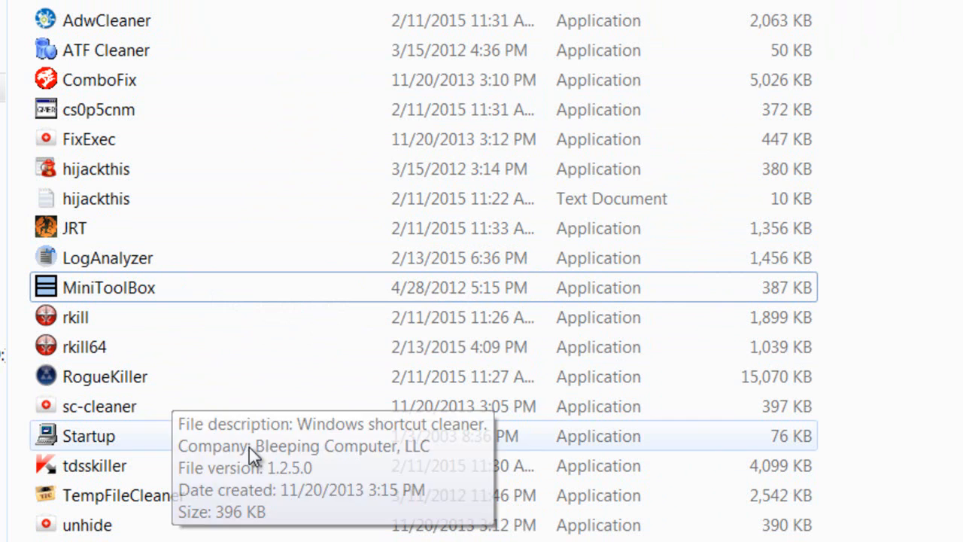
mouse_move(598, 21)
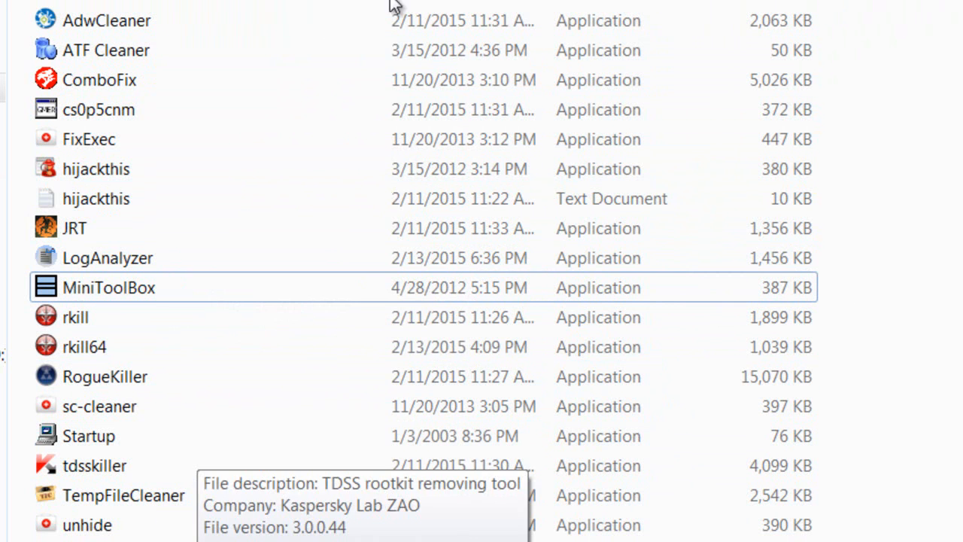
mouse_move(549, 30)
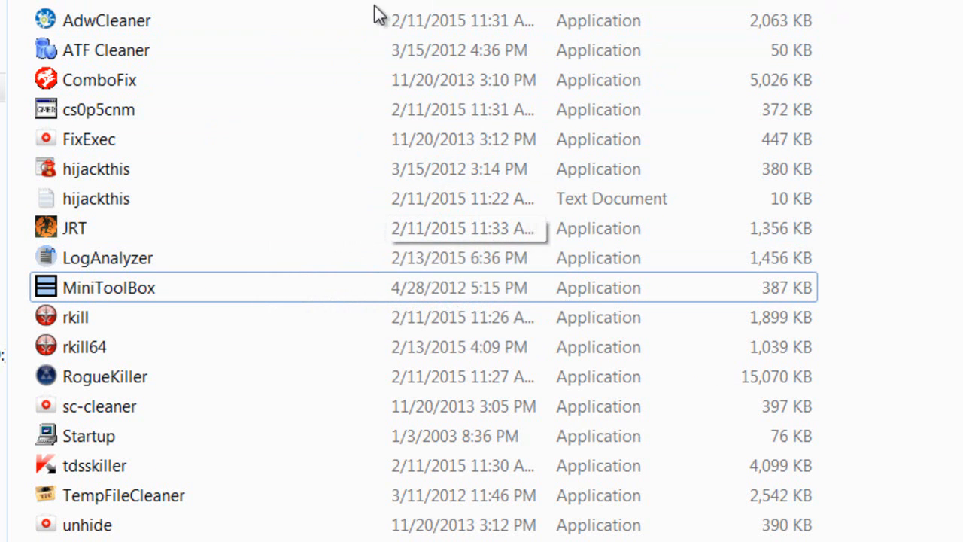
mouse_move(594, 296)
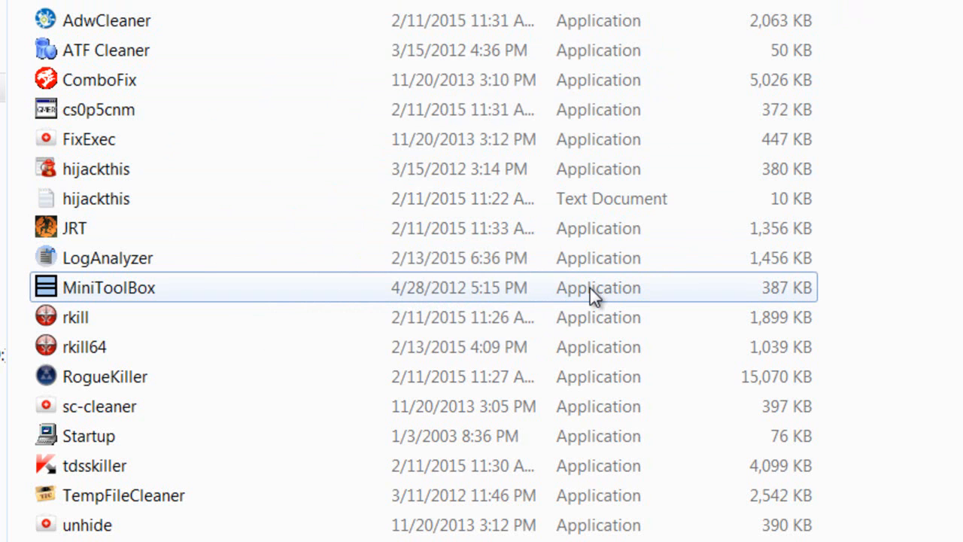